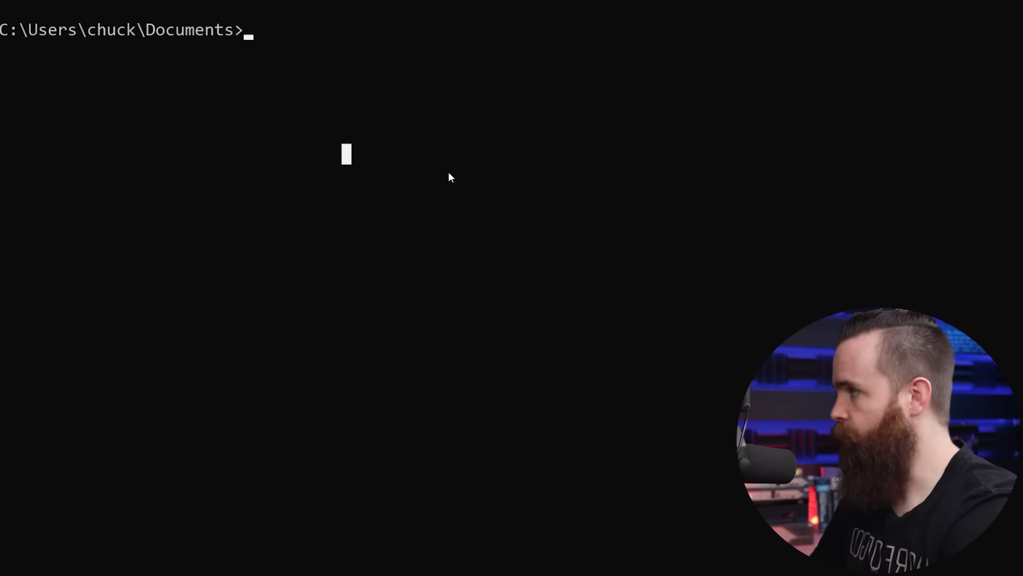
Create the myhiddenstuff folder in Documents, move into it, and list its empty contents
text(mkdir)
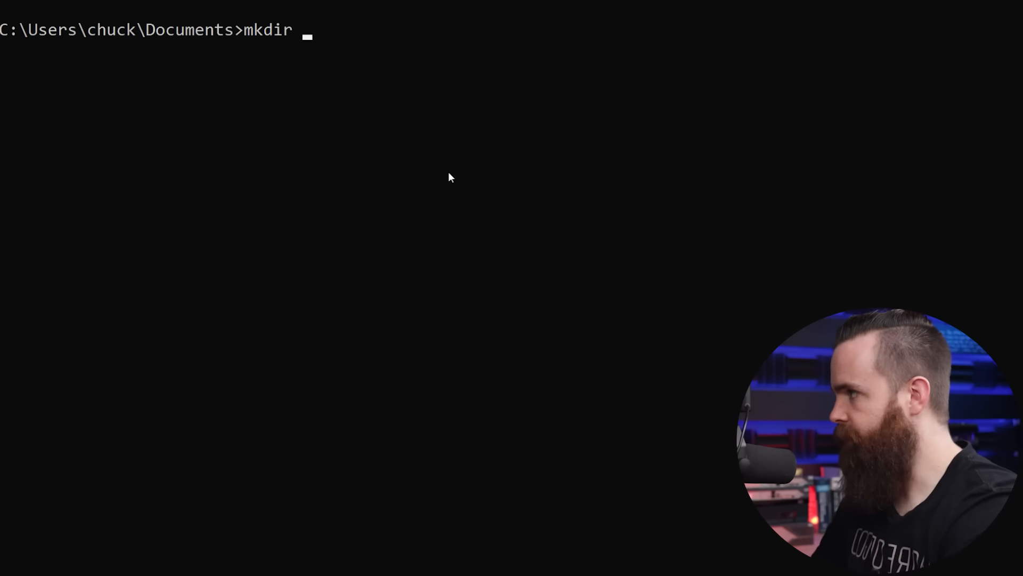
text(myhiddenstuff)
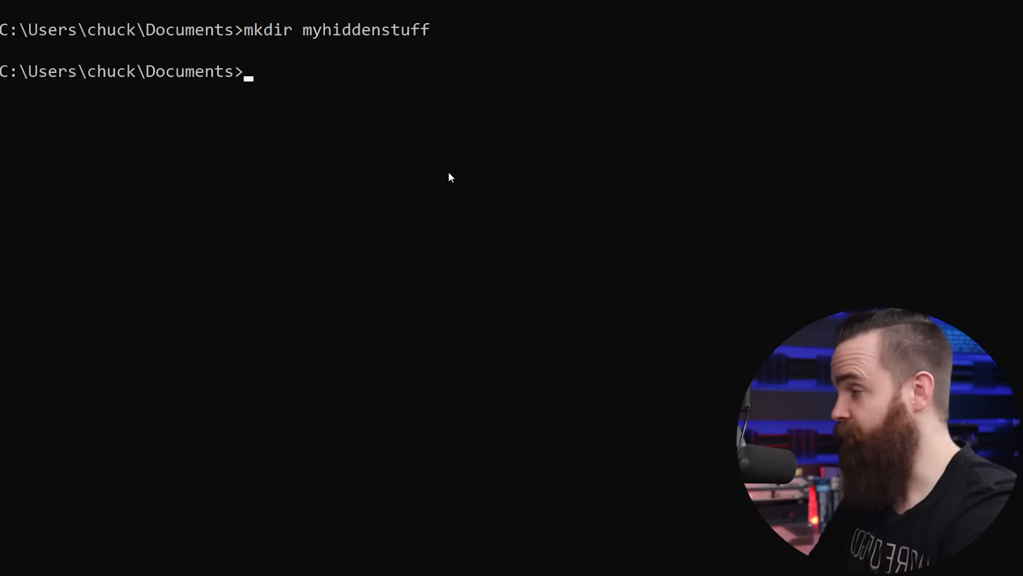
text(cd myhiddenstuff)
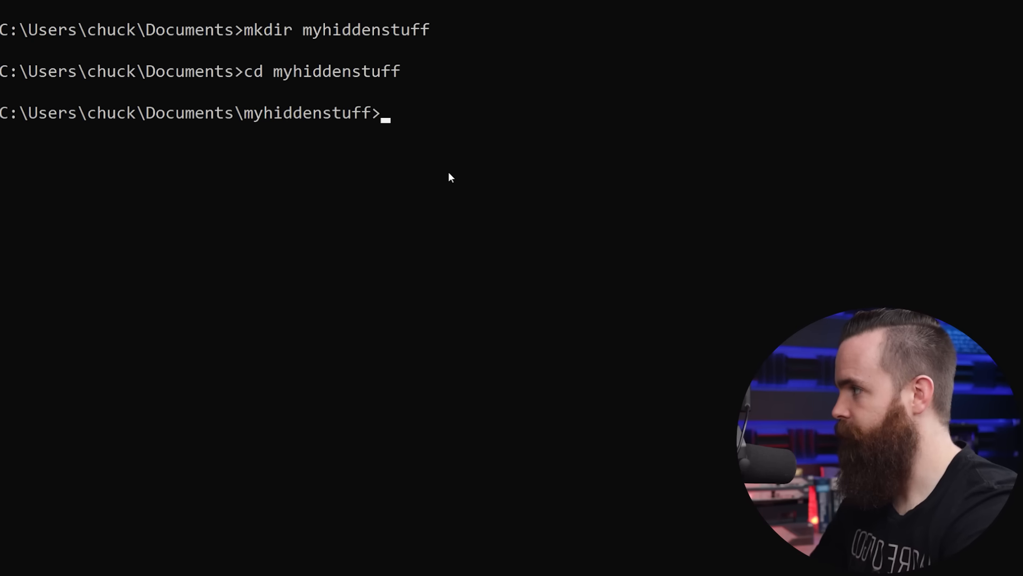
text(dir)
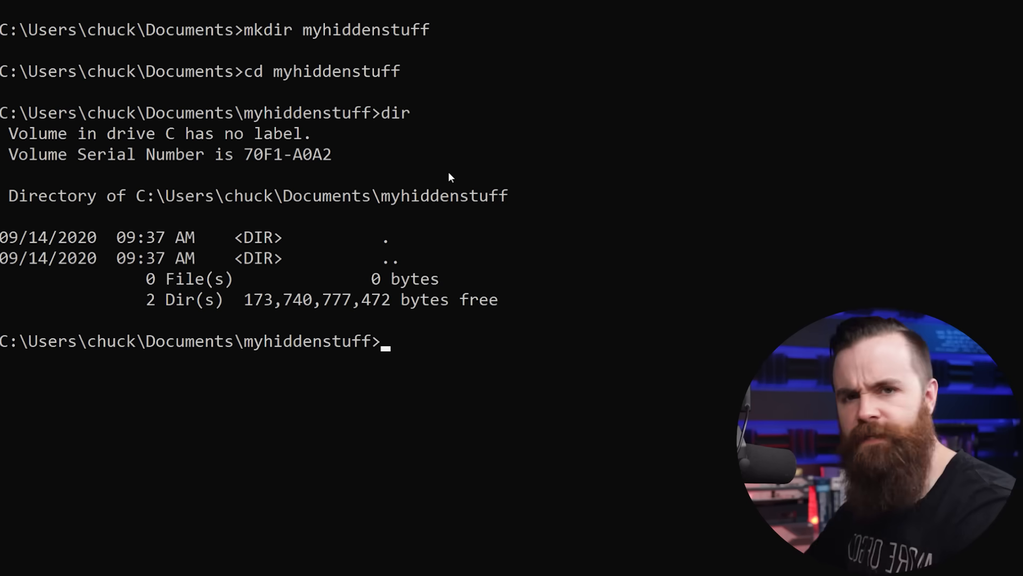
text(notepad)
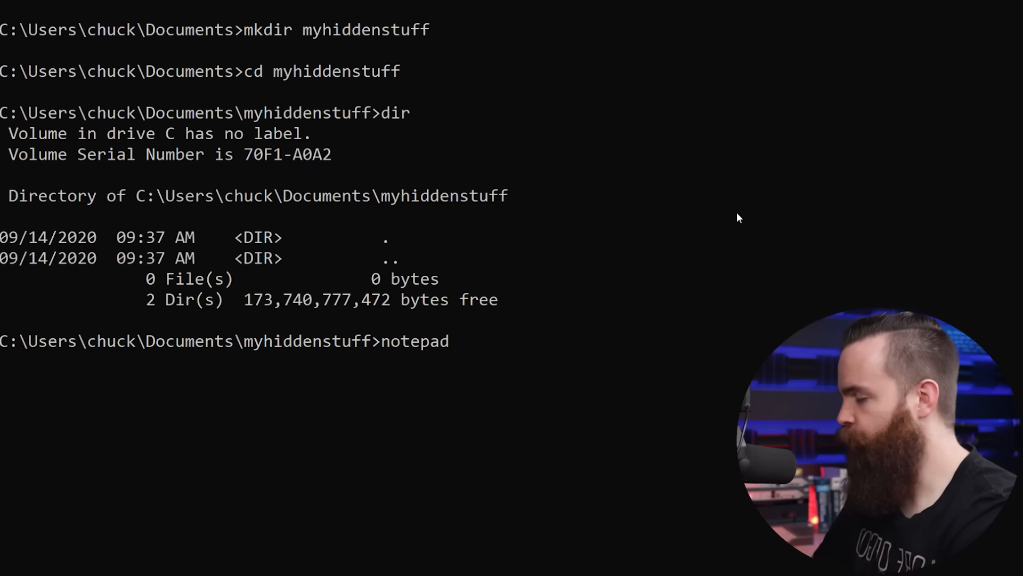
Create supersecretfile.txt with the cake-is-a-lie secret message and save it
text(supersecretf)
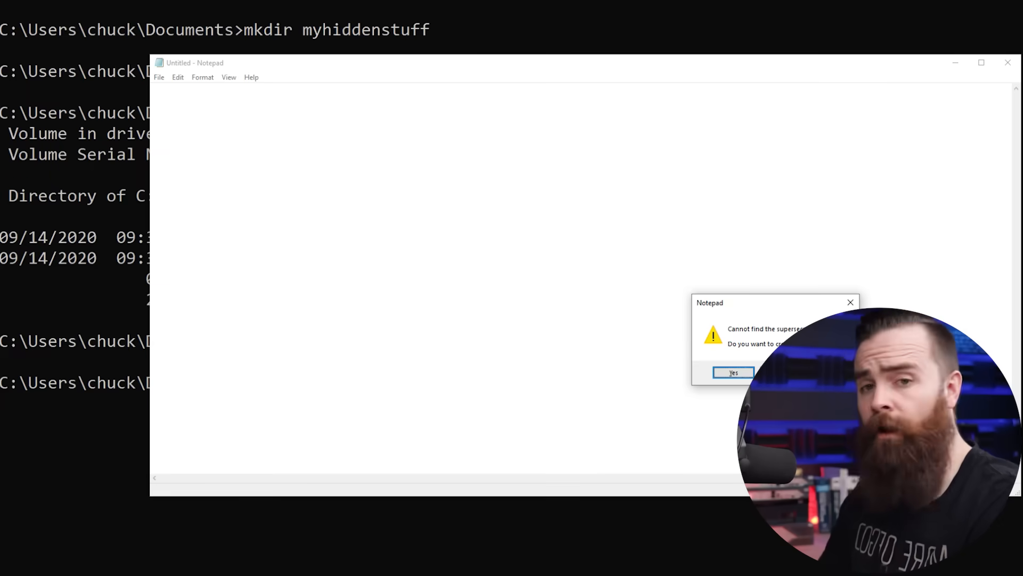
click(732, 372)
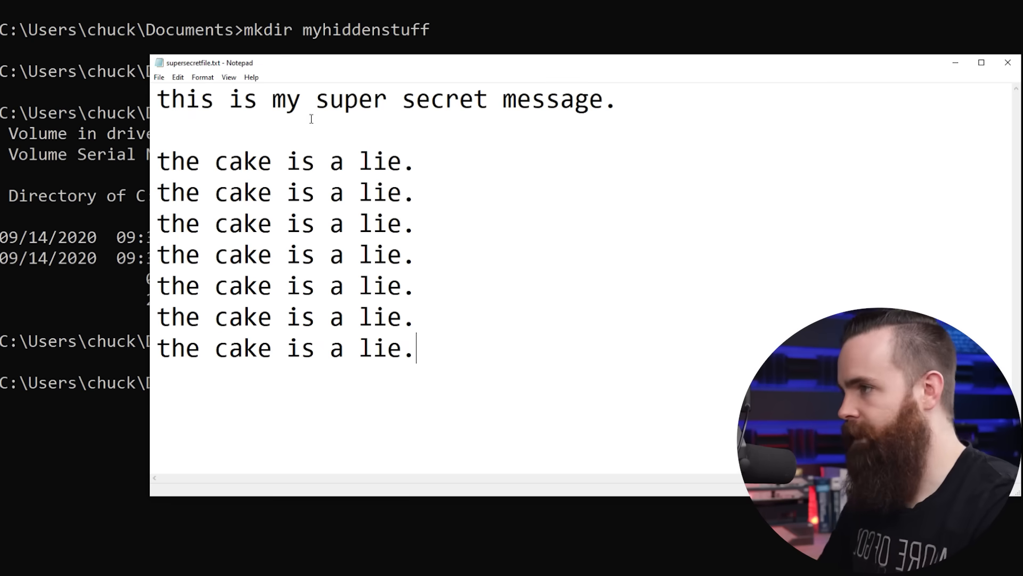
click(1007, 62)
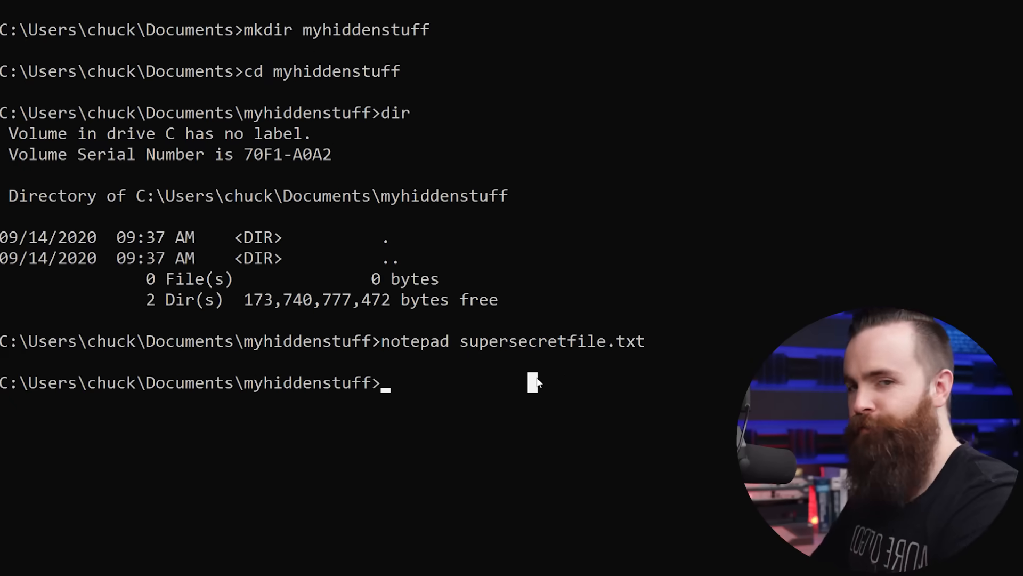
Create the decoy nothingtoseehere.txt reading 'Nothing to see here' and save it
text(note)
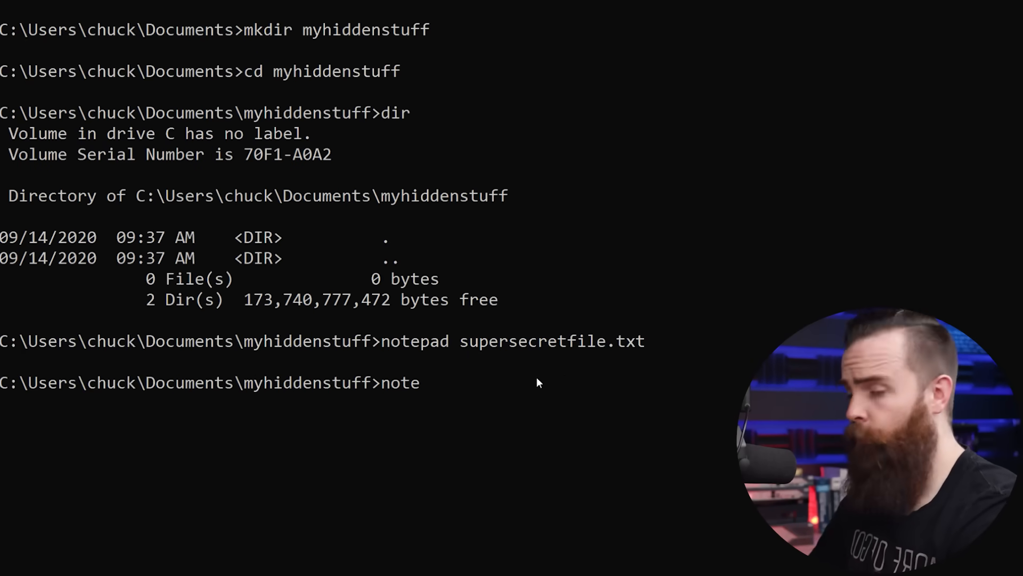
text(pad)
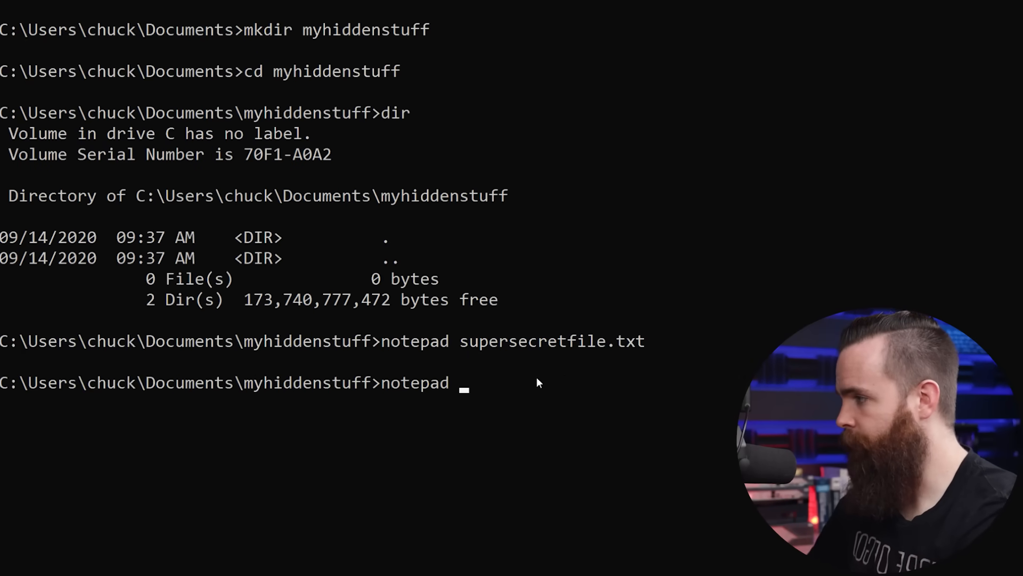
text(nothingtos)
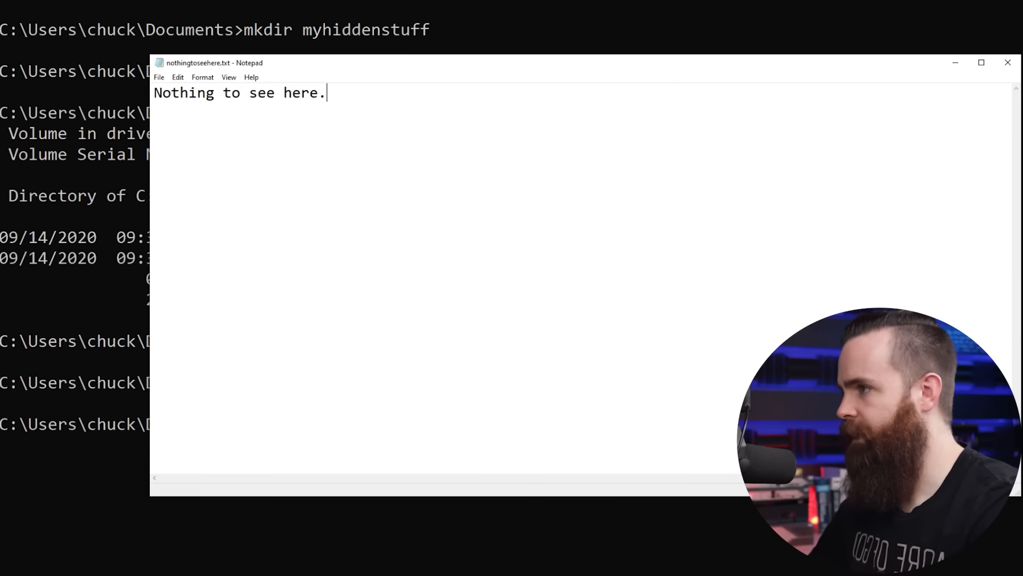
click(1008, 63)
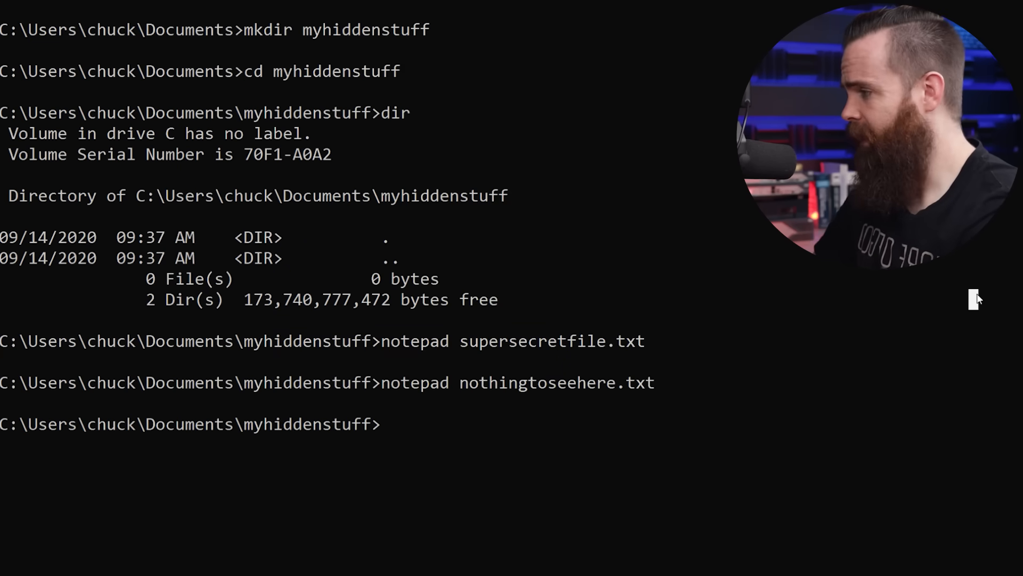
Redirect supersecretfile.txt into the stream nothingtoseehere.txt:supersecretfile.txt, leaving the file at 20 bytes
text(type)
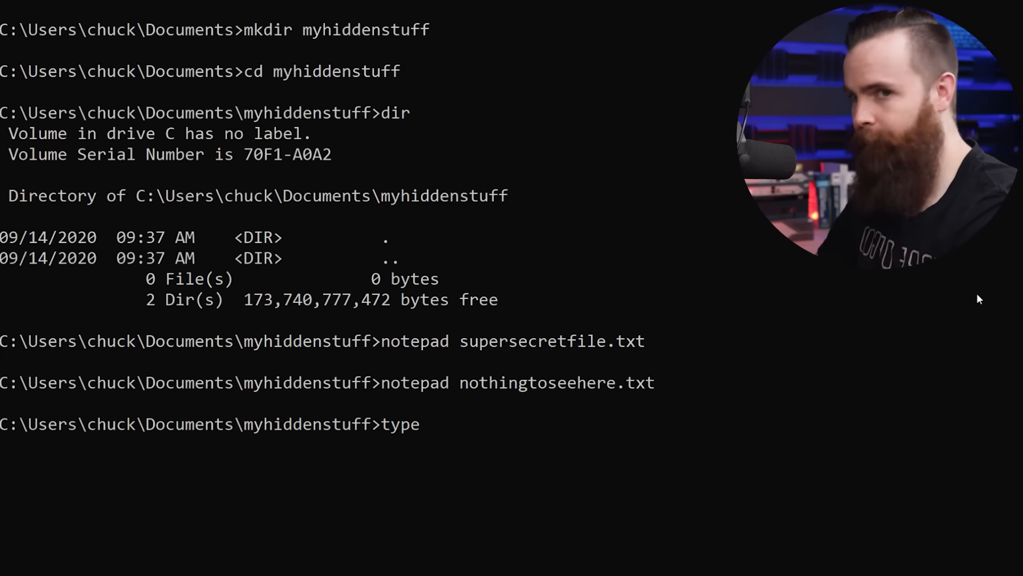
text(supe)
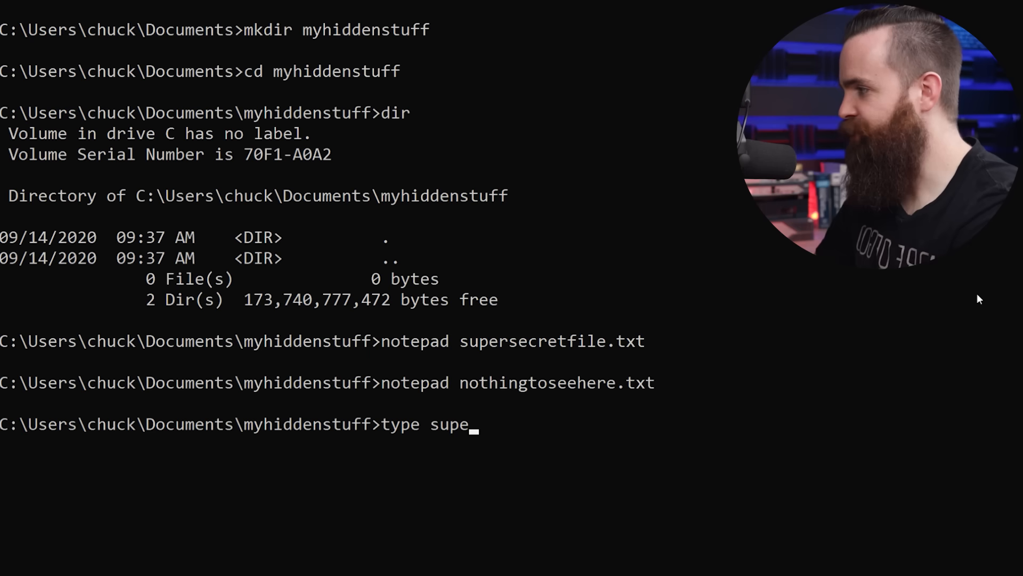
text(rsecretfile.t)
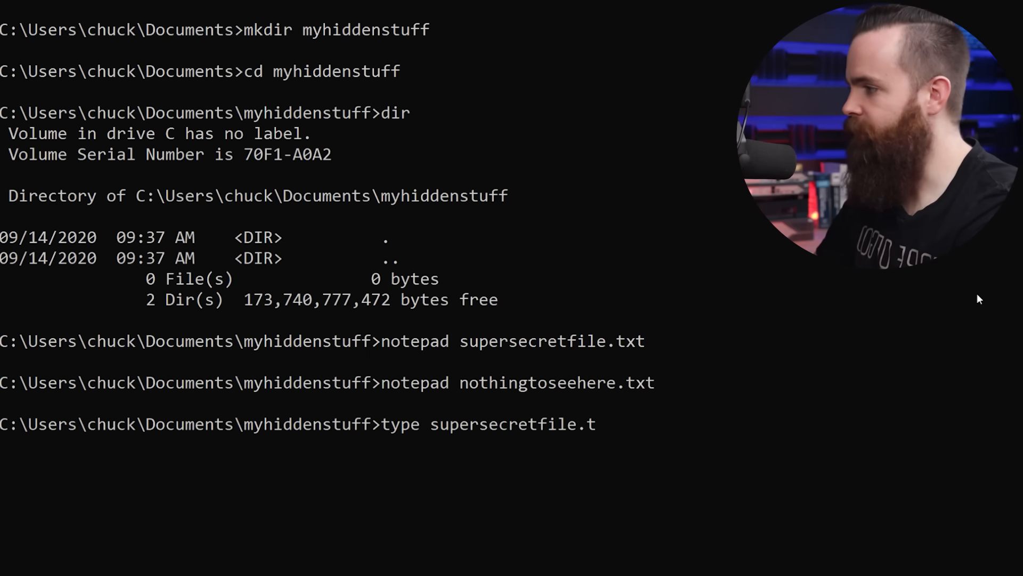
text(xt >)
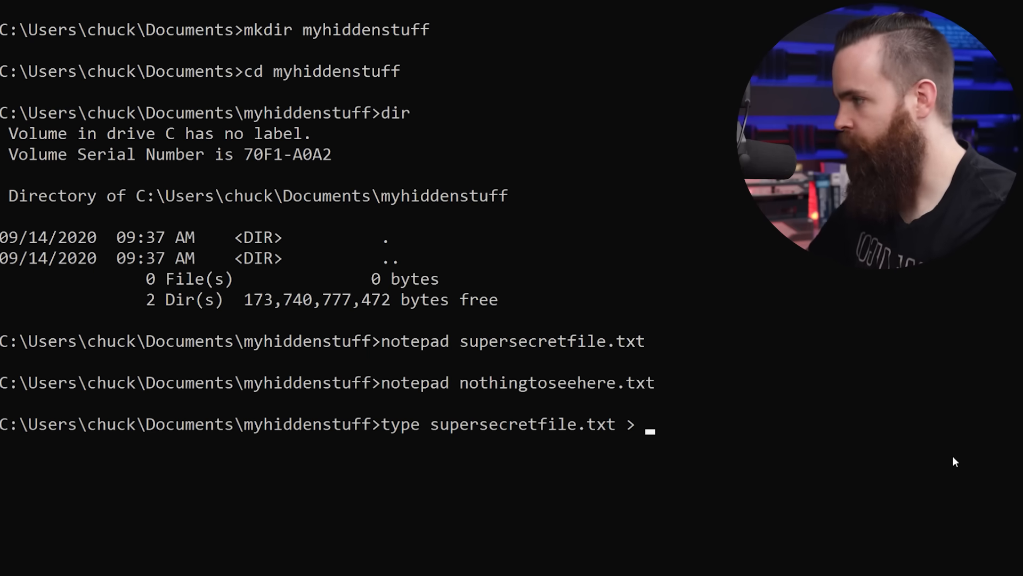
text(nothing)
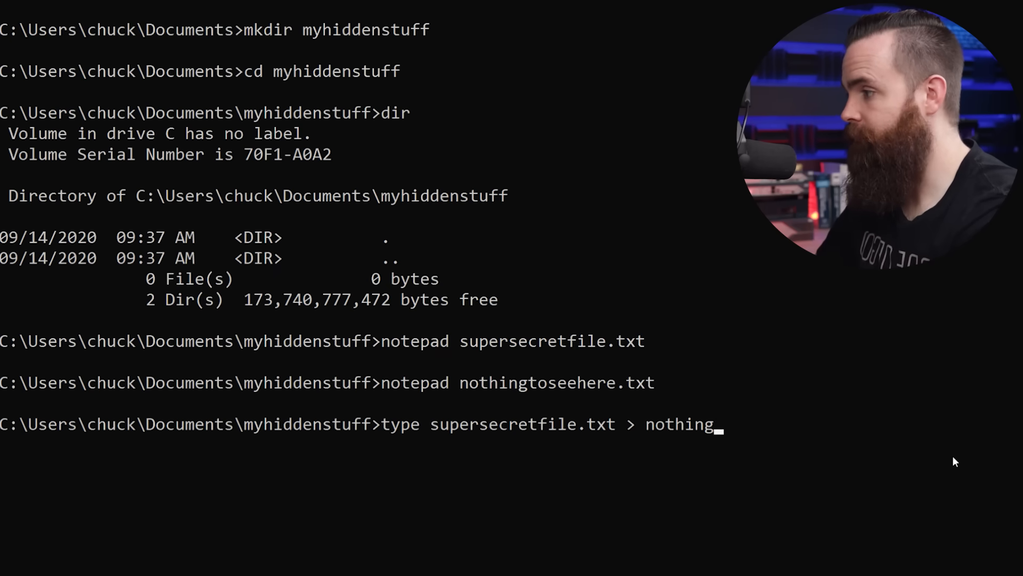
text(toseehere.txt)
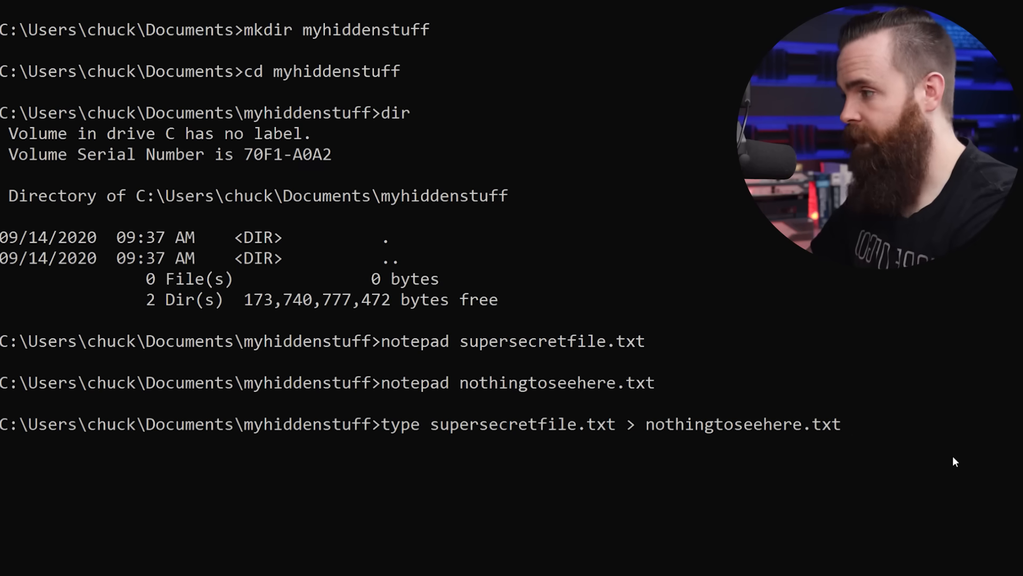
text(:)
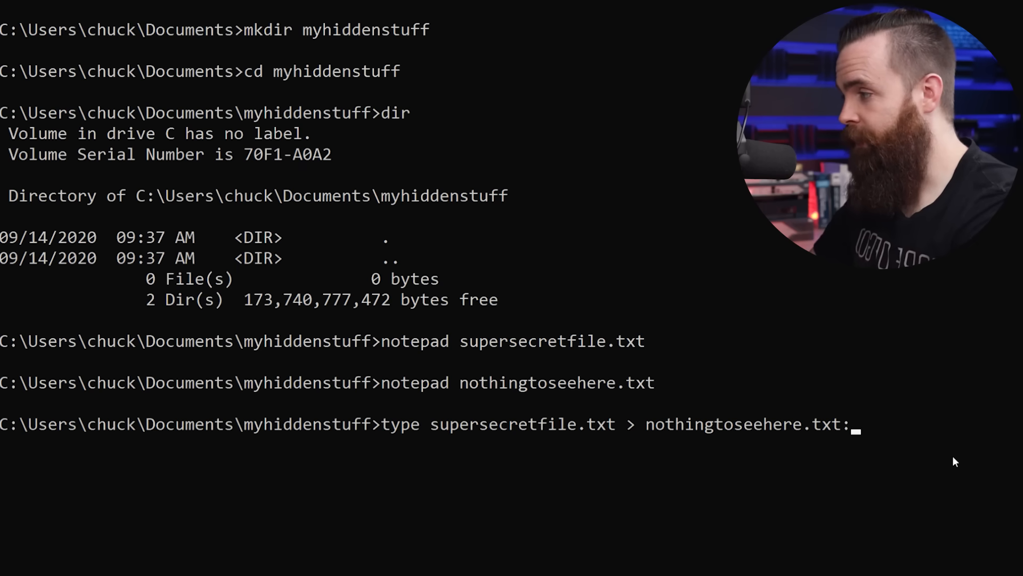
text(supersecr)
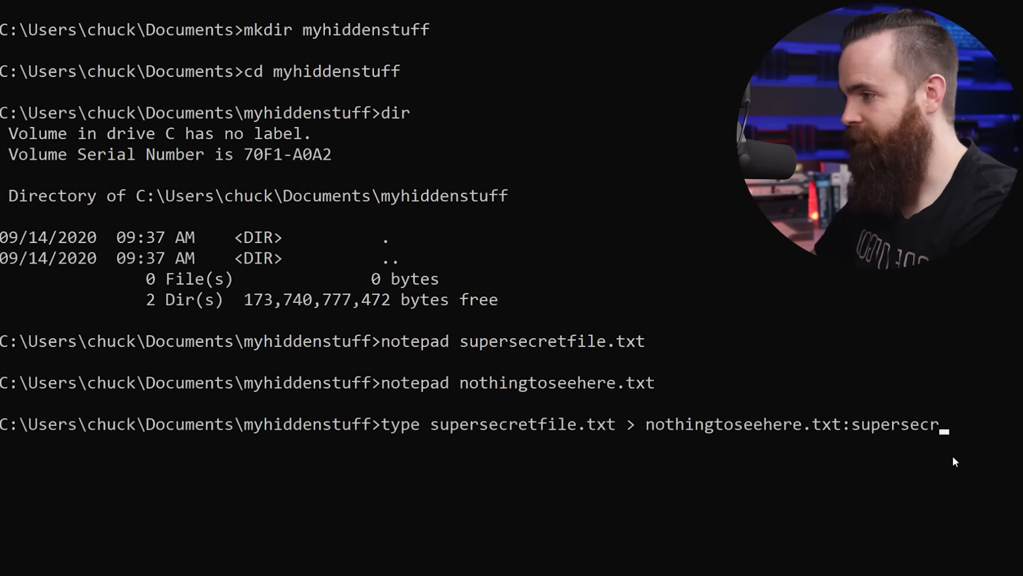
text(etfile.txt)
text(dir)
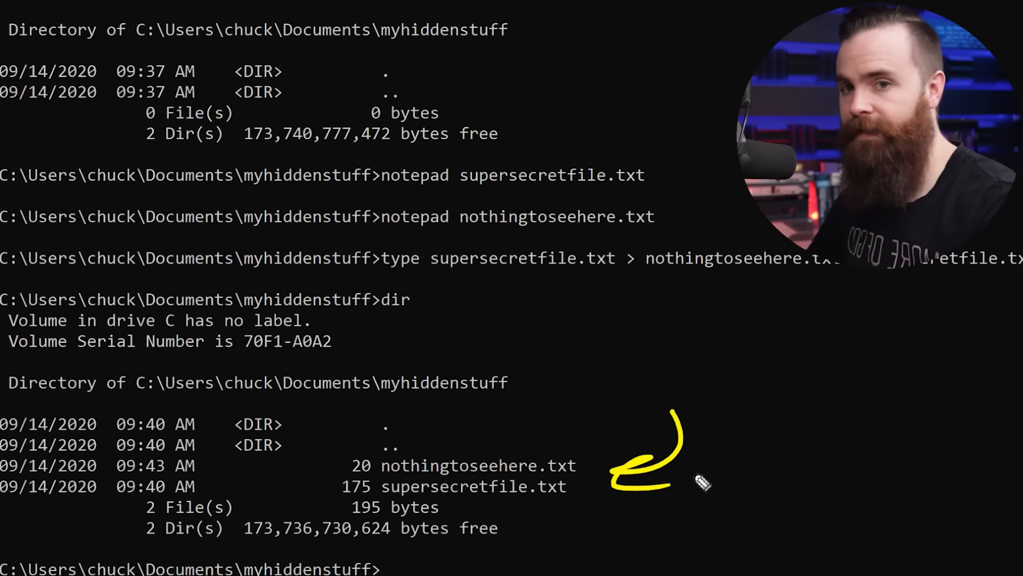
Delete supersecretfile.txt, confirm only nothingtoseehere.txt remains, and clear the screen
text(del)
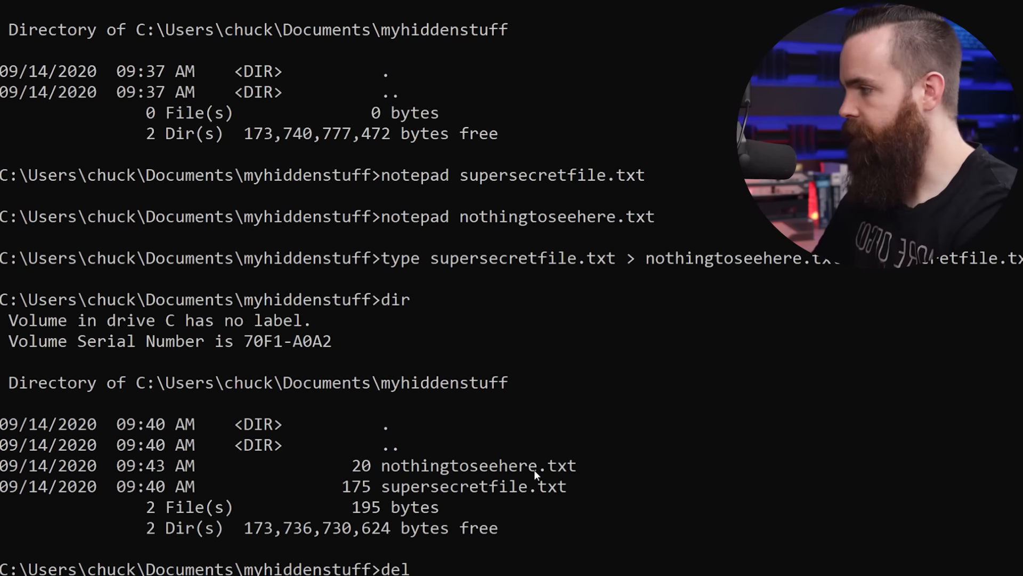
text(supersecretfile.txt)
text(dir)
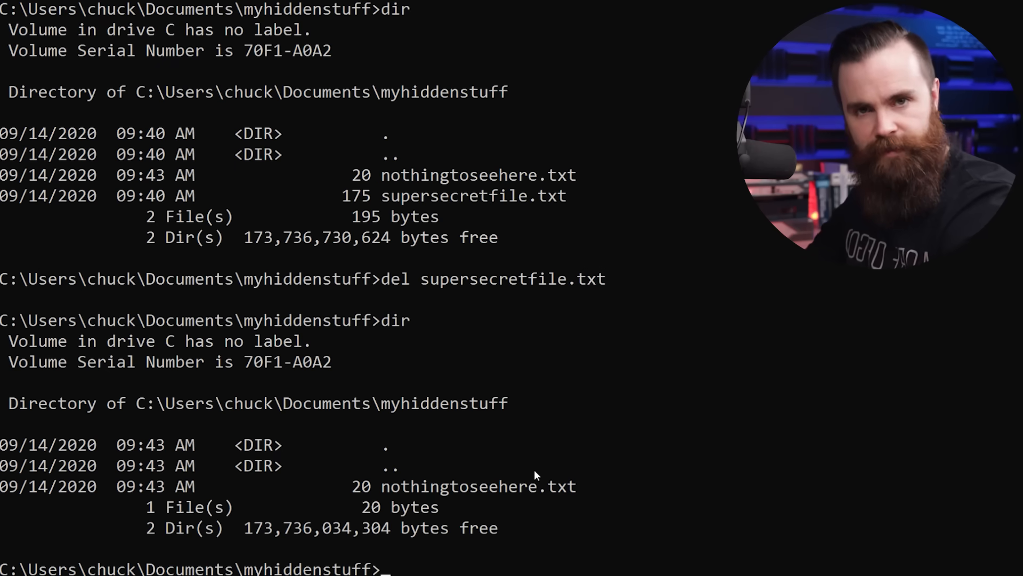
text(cls)
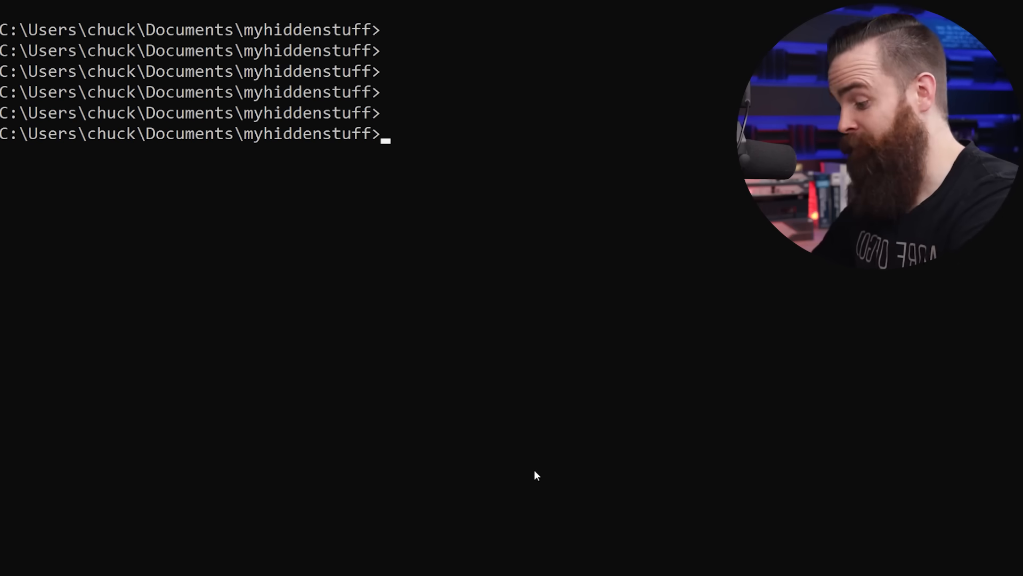
Open the nothingtoseehere.txt:supersecretfile.txt stream in Notepad to reveal the secret, then close it
text(dir)
text(notepad n)
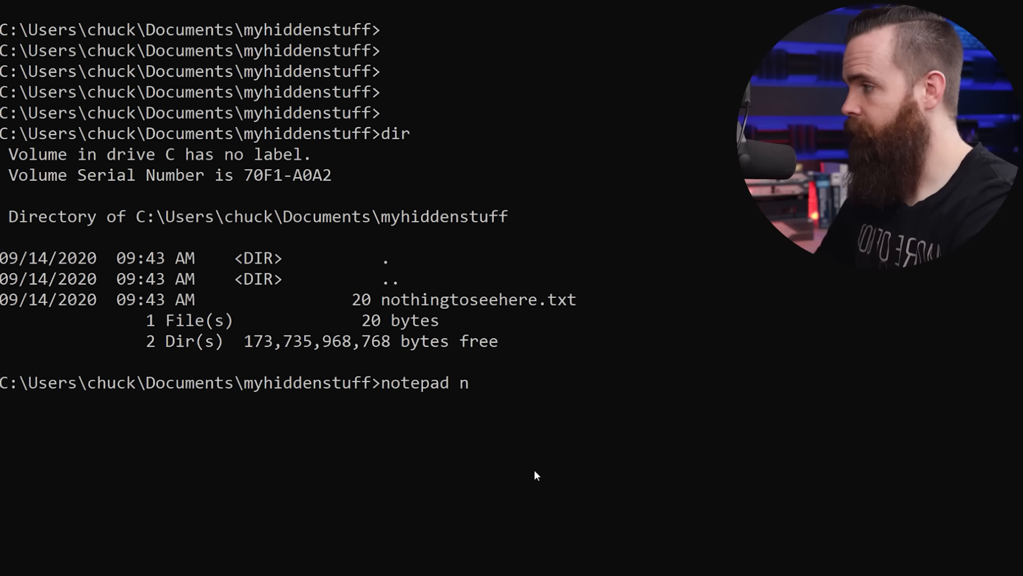
text(othingtoseehere.txt)
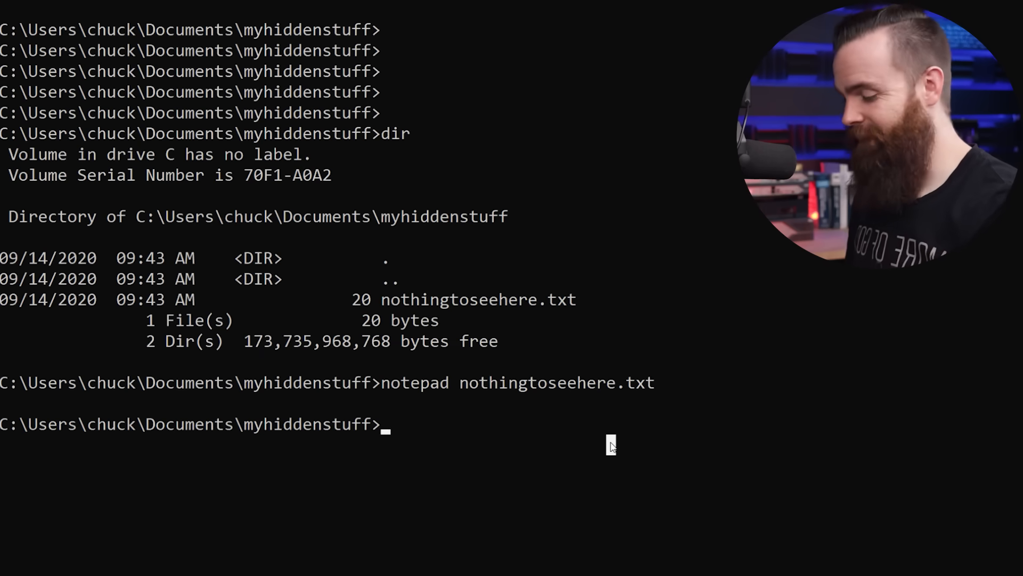
text(notepad nothingtoseehere.txt)
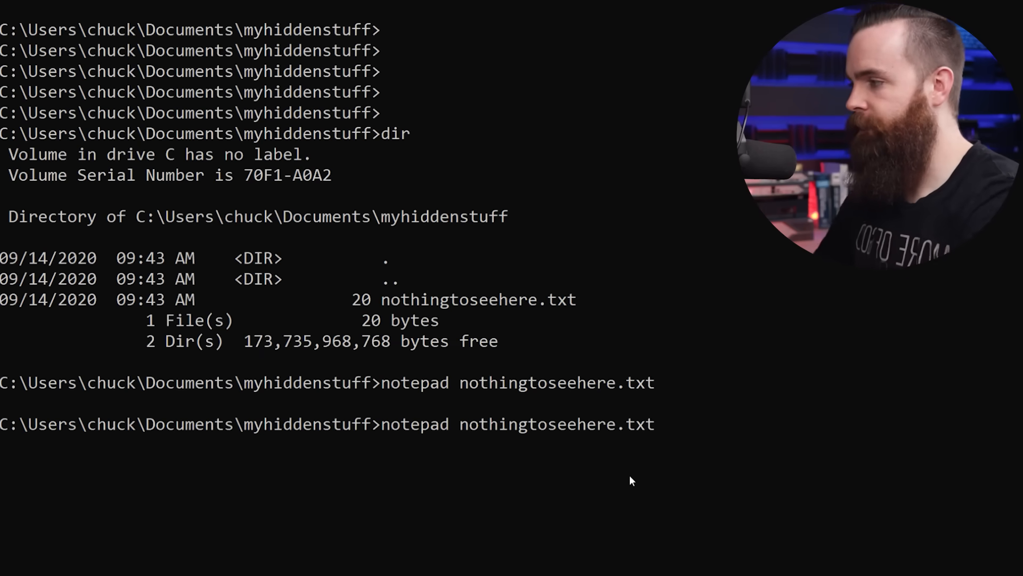
text(:)
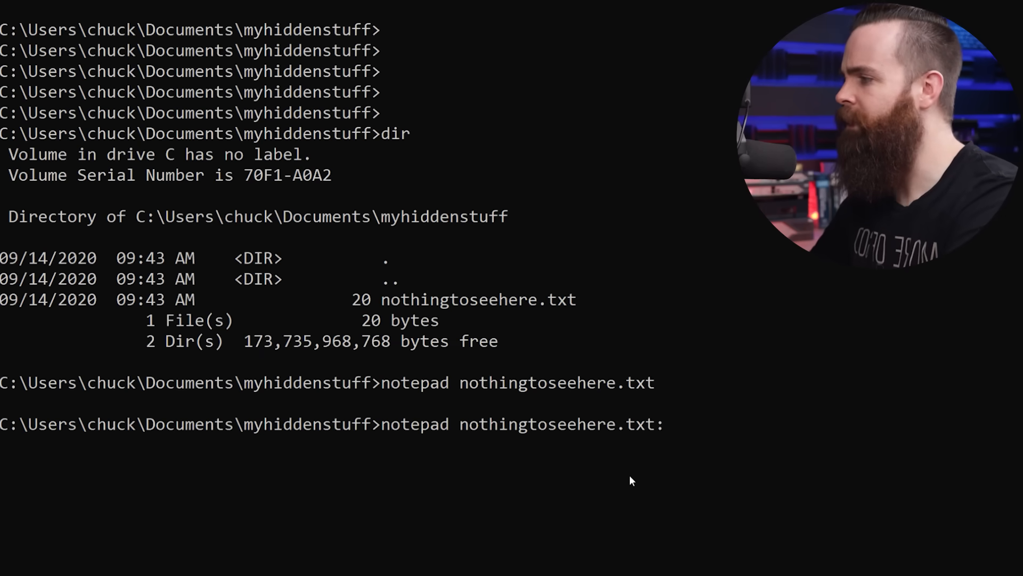
text(supersecretf)
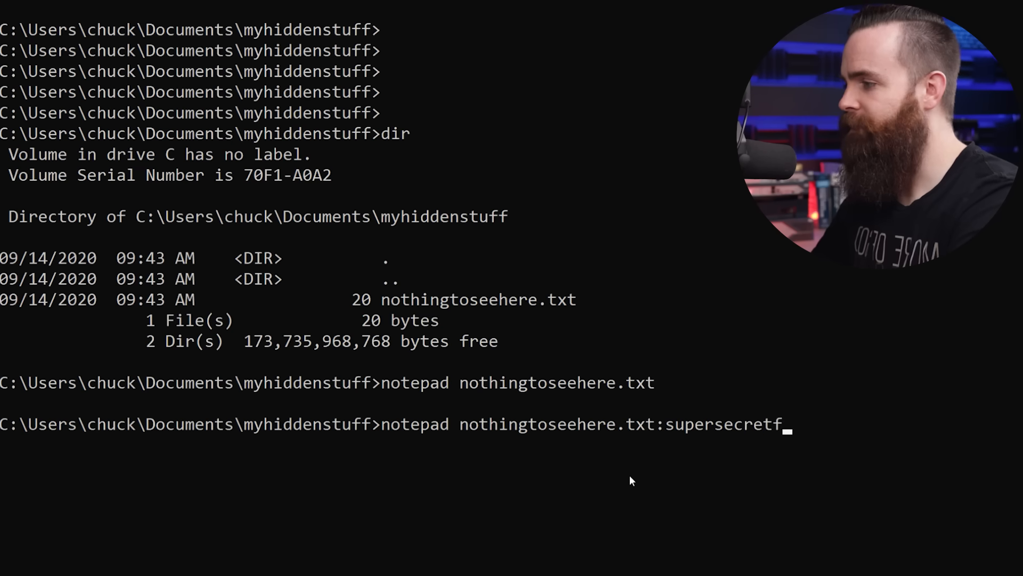
key(Enter)
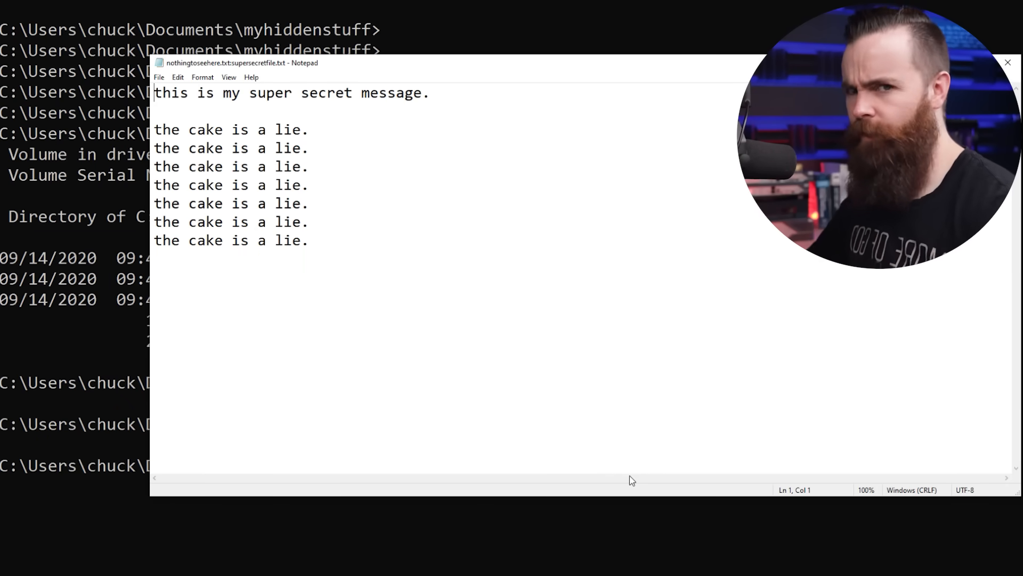
click(1007, 62)
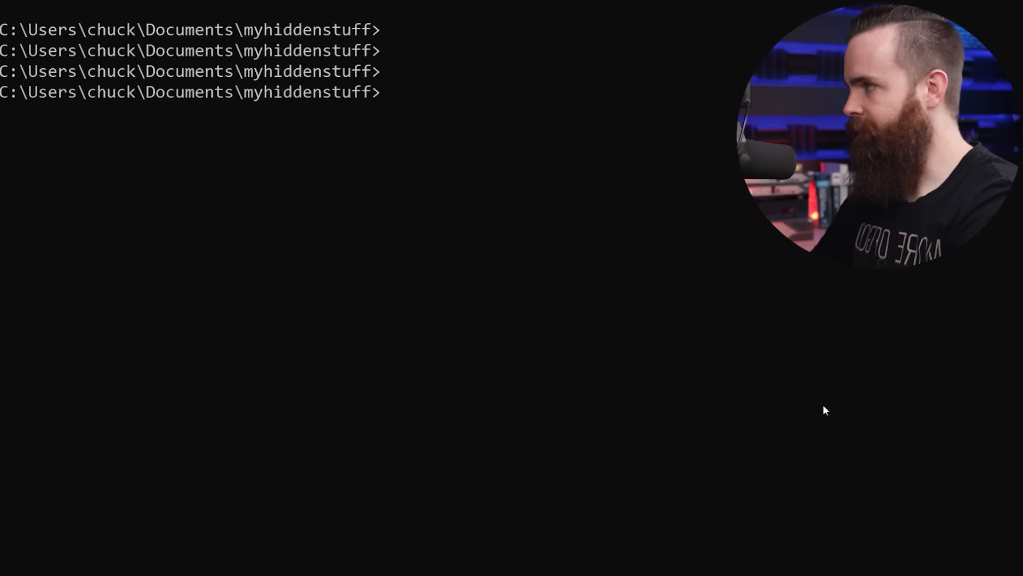
List the folder with dir /r, exposing the 175-byte supersecretfile.txt stream
text(dir)
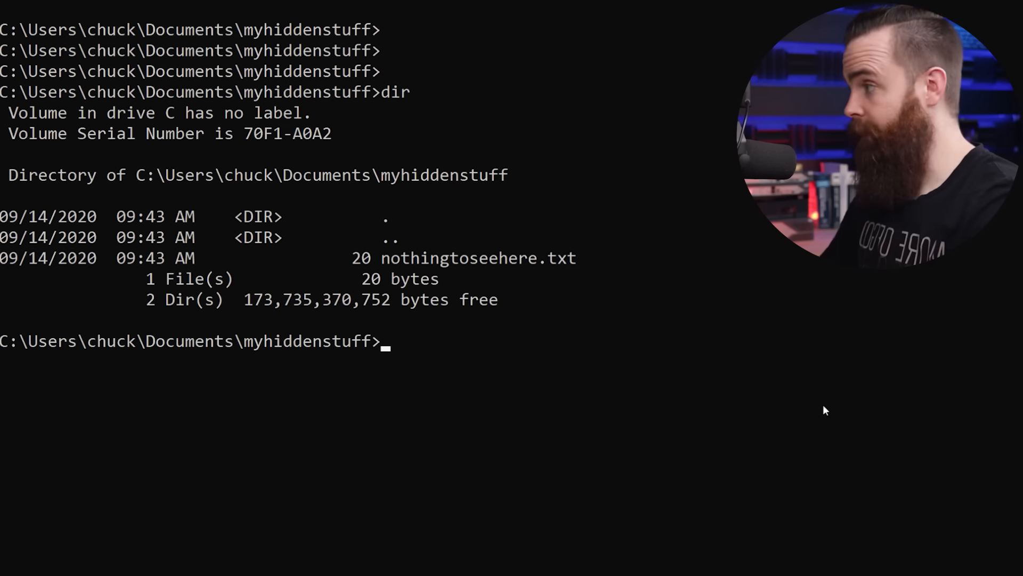
text(dir /r)
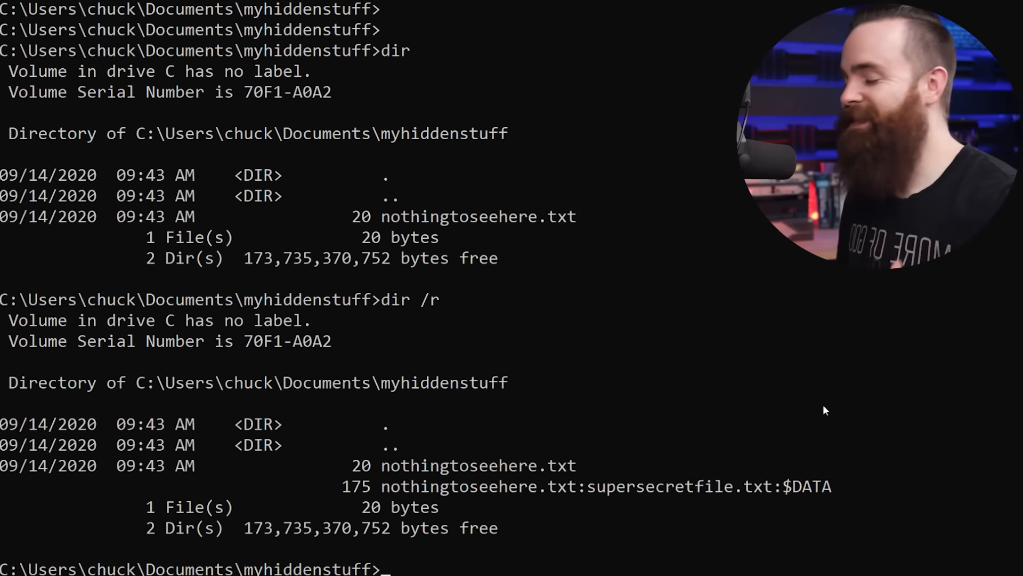
mouse_move(594, 384)
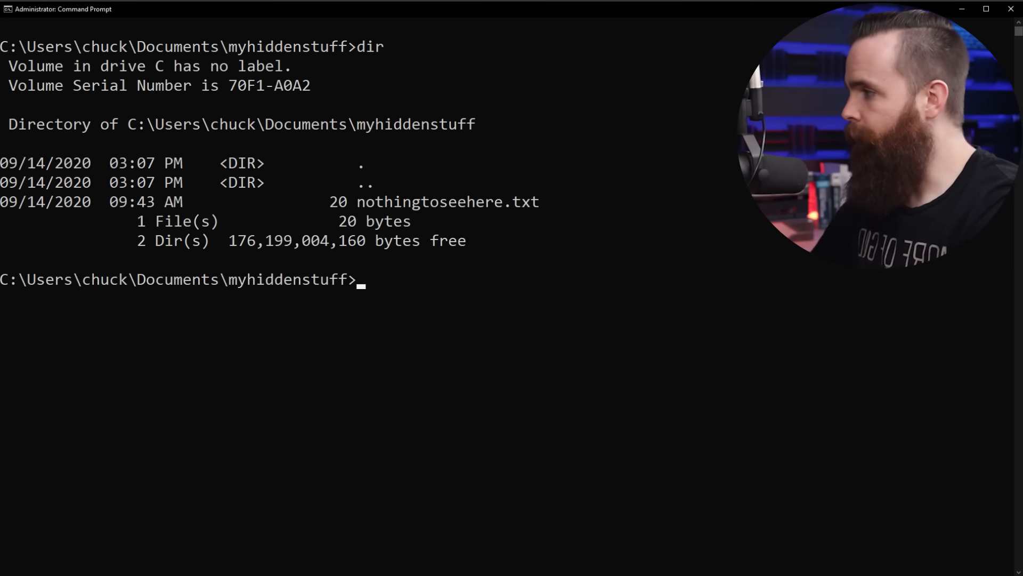
text(attrib)
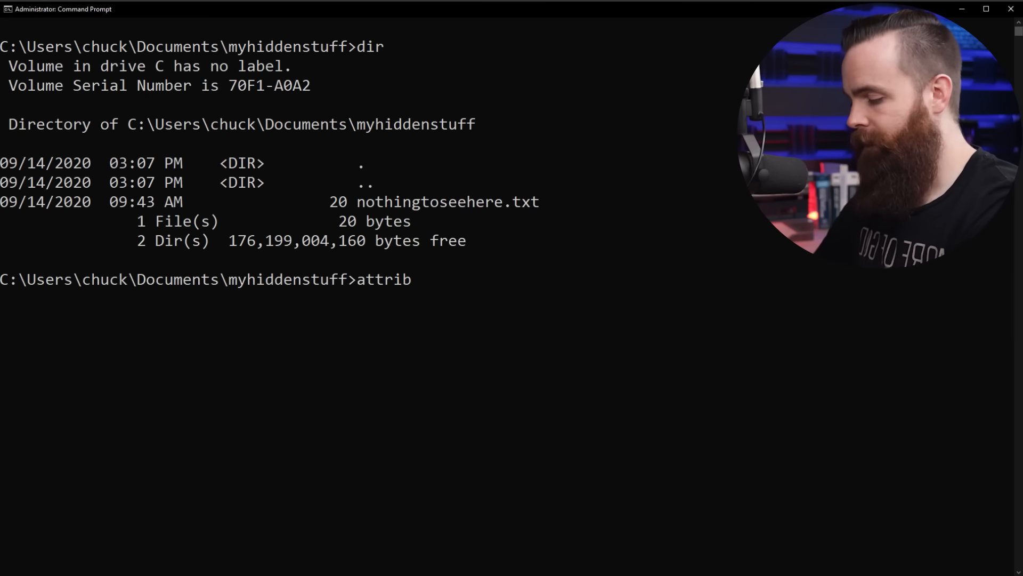
Hide nothingtoseehere.txt with attrib +h and confirm the folder appears empty
text(+h)
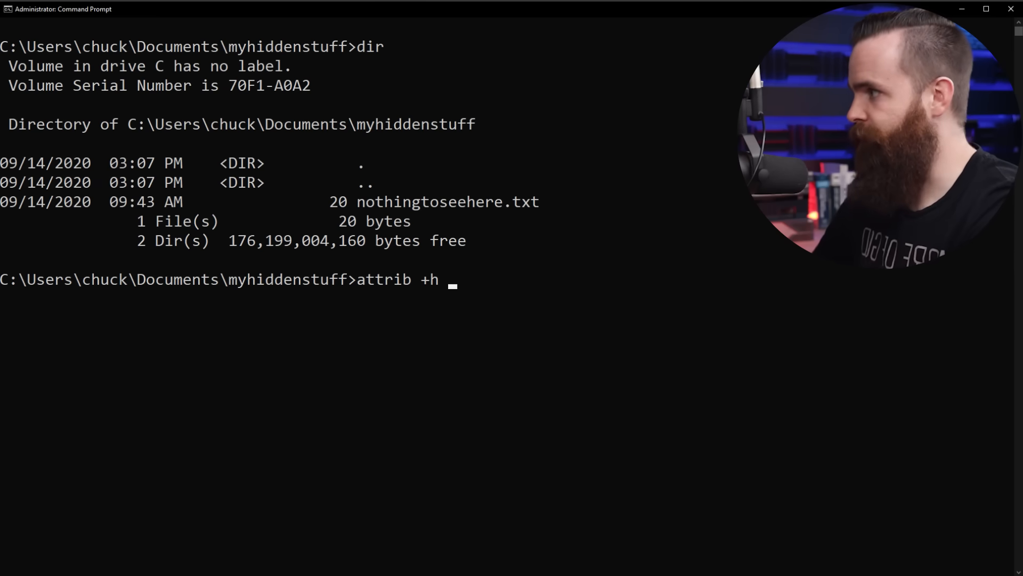
text(nothingtoseehere.txt)
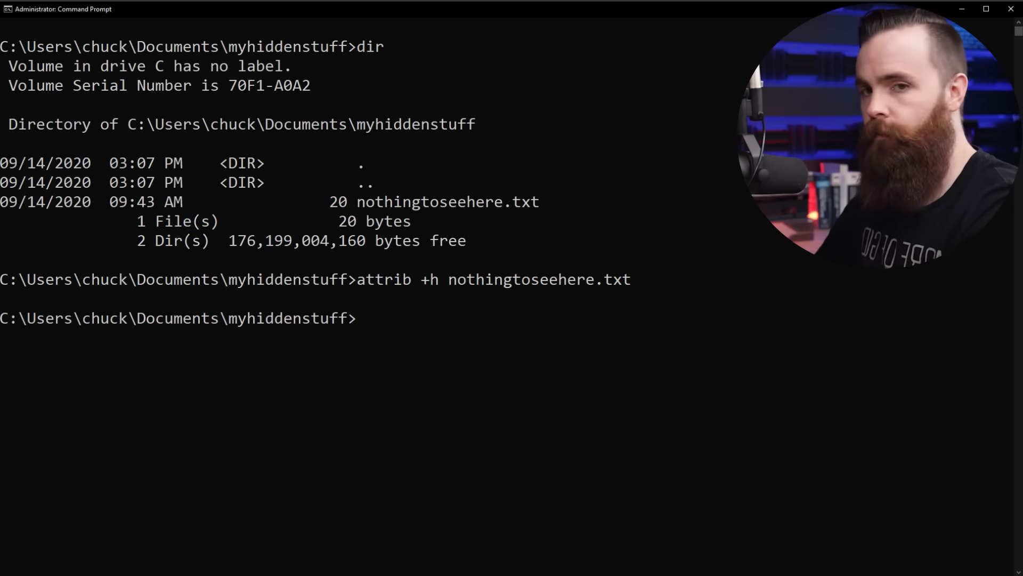
text(dir)
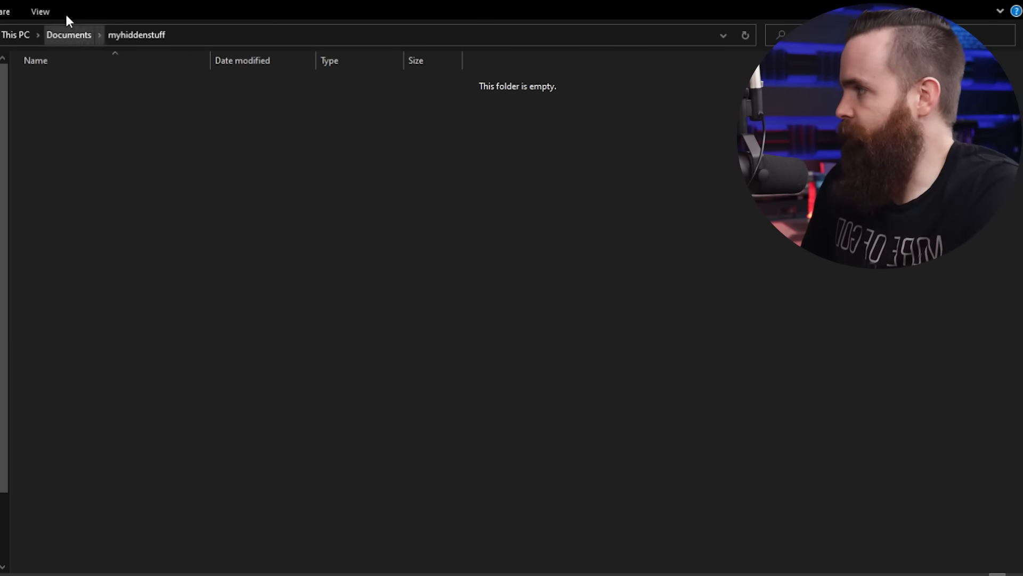
Enable 'Show hidden files, folders, and drives' in File Explorer's folder options
click(601, 47)
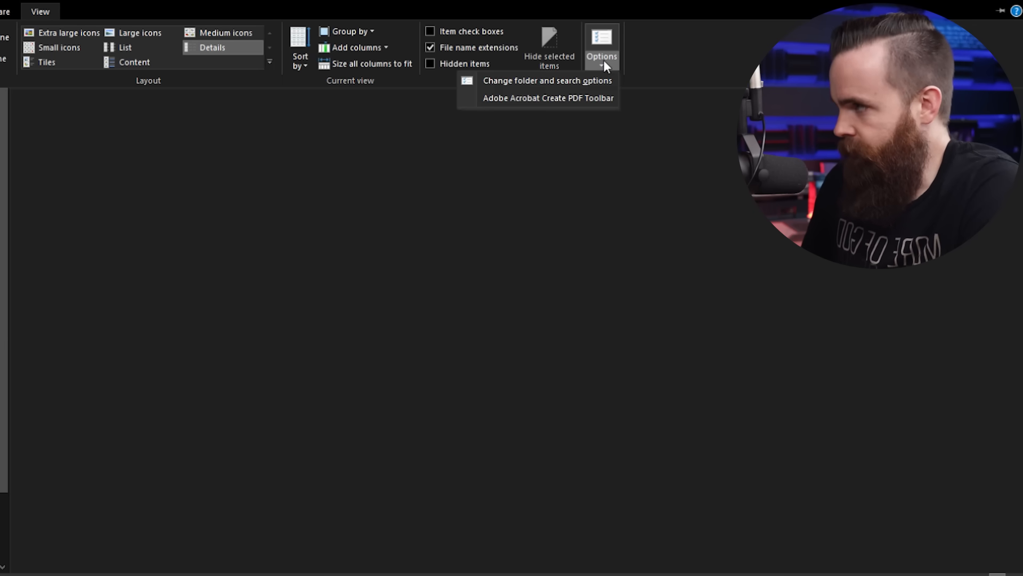
click(547, 81)
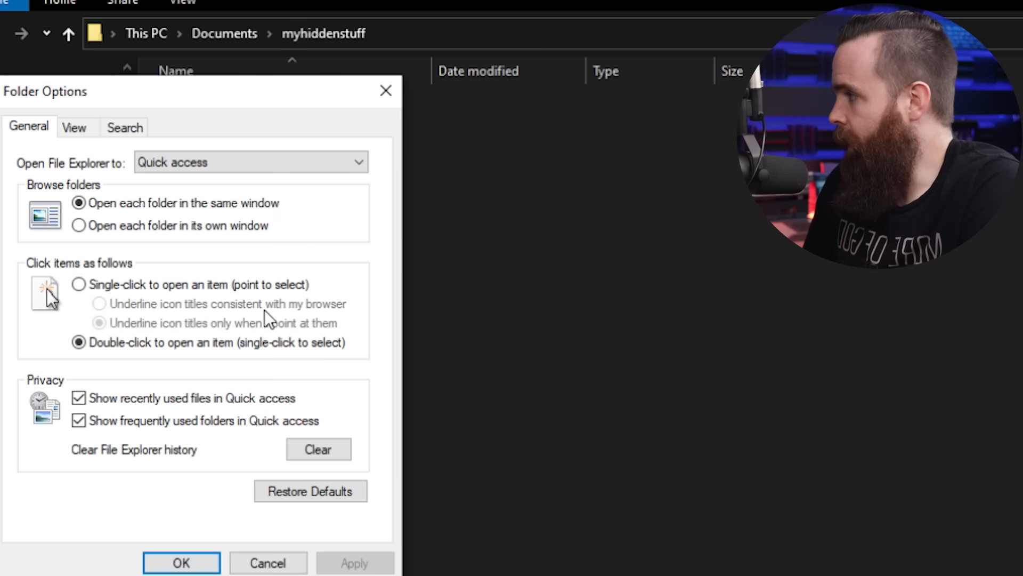
click(73, 128)
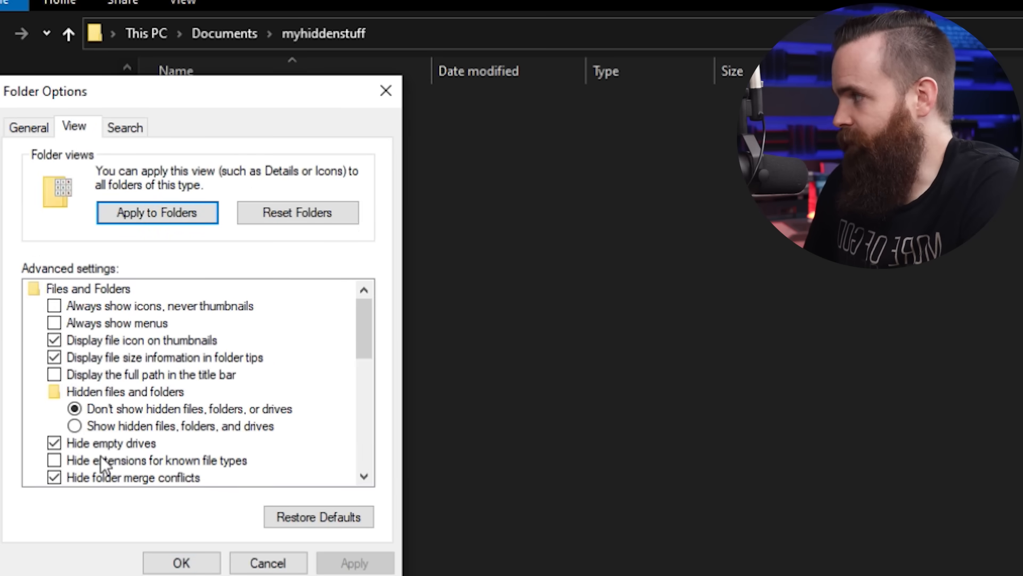
click(74, 426)
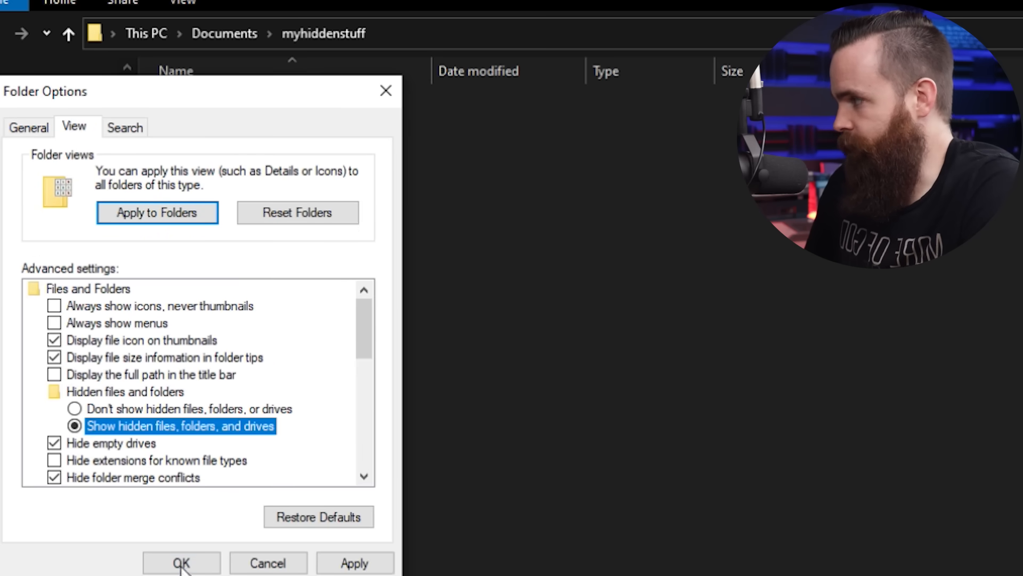
click(182, 562)
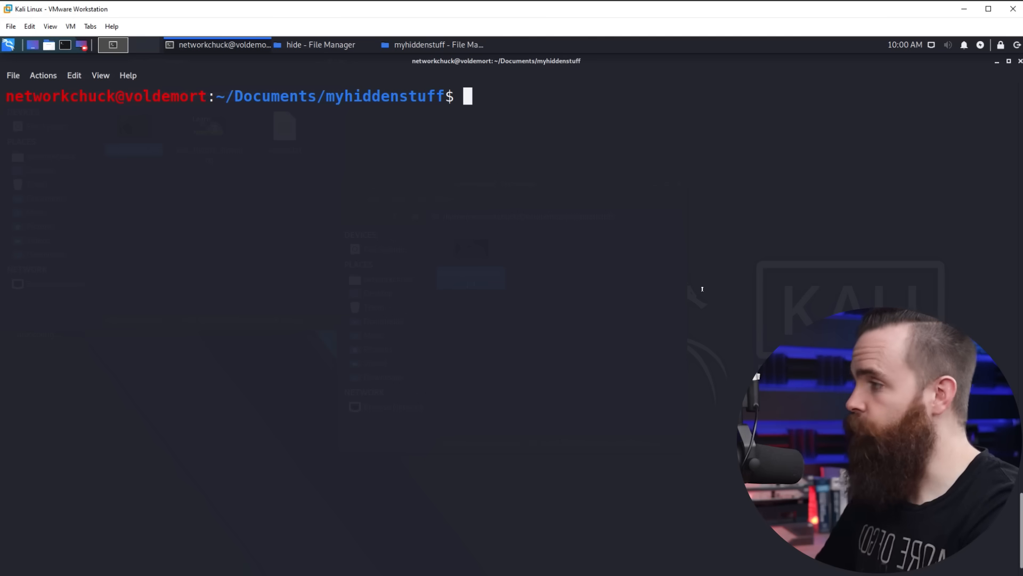
Install steghide with sudo apt, list myhiddenstuff, and preview nothingtoseehere.jpg with xdg-open
text(sudo)
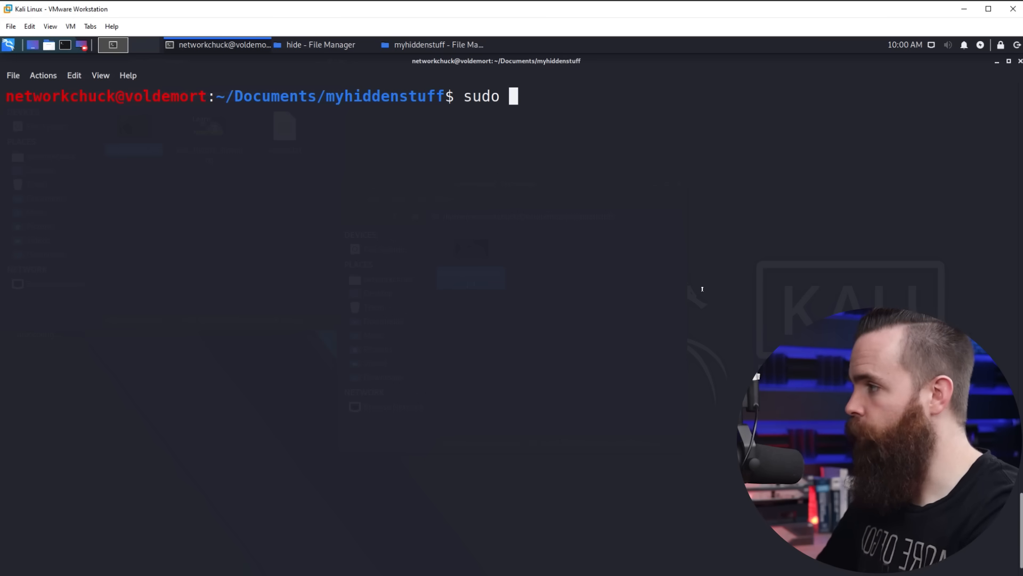
text(apt install stg)
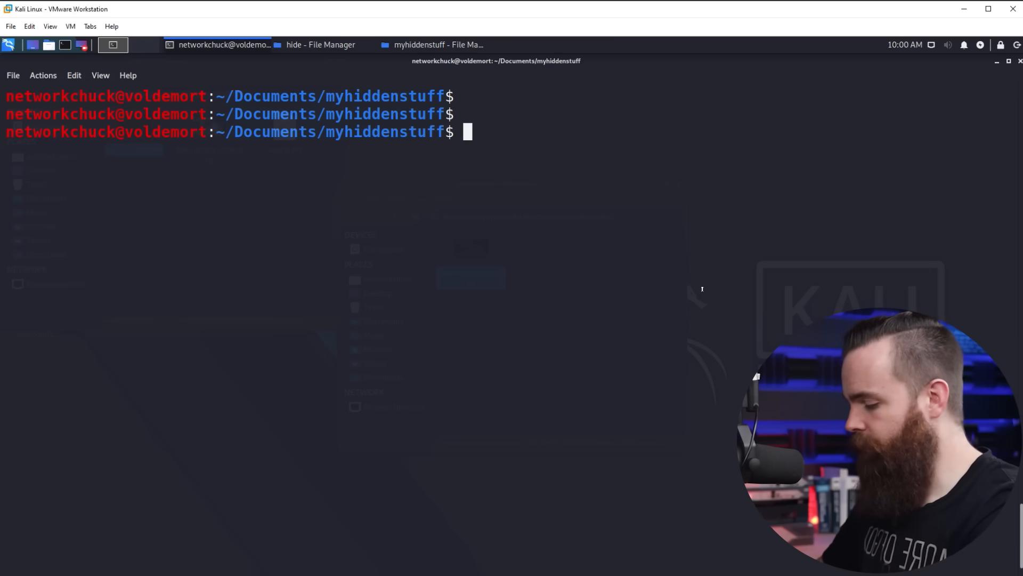
text(ls)
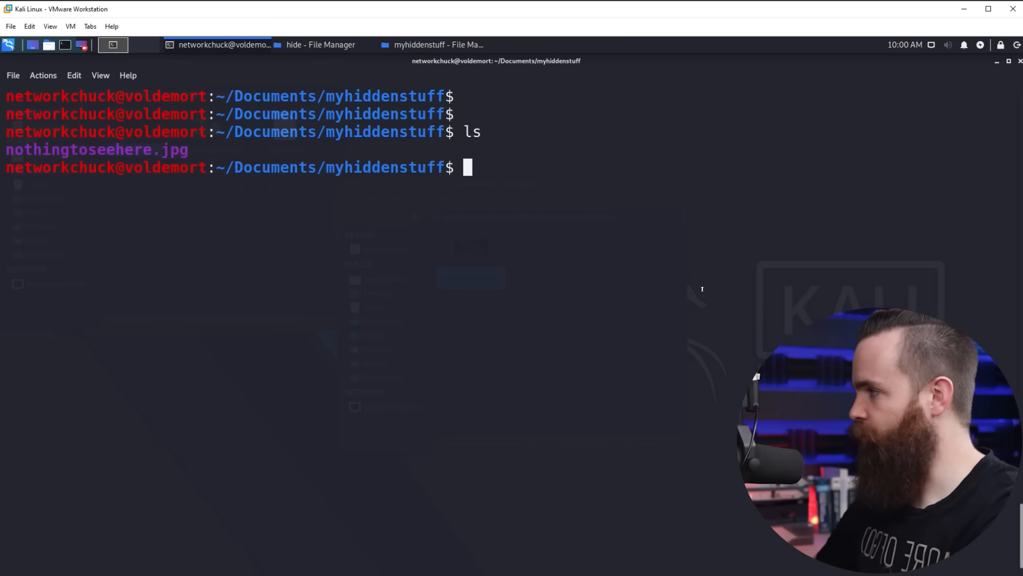
text(nothingtoseehere.jpg)
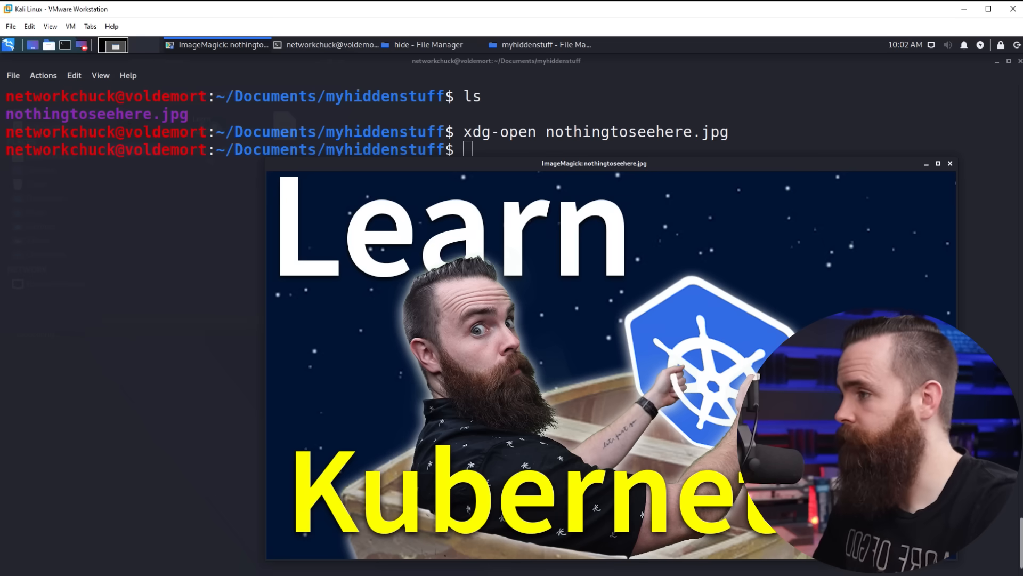
click(950, 163)
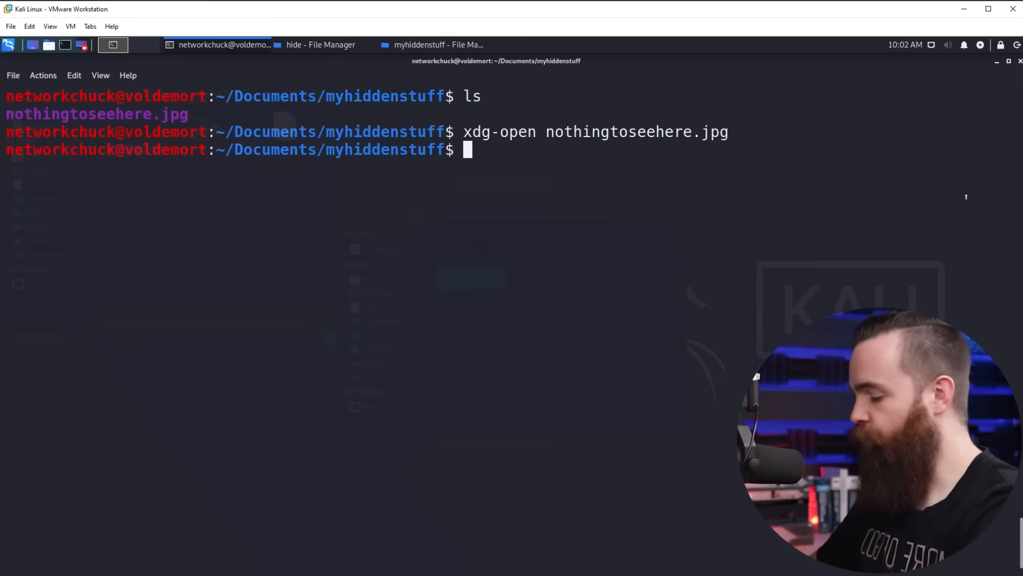
Write the cake-is-a-lie message into supersecretfile.txt with nano, save, and list the folder
text(nano)
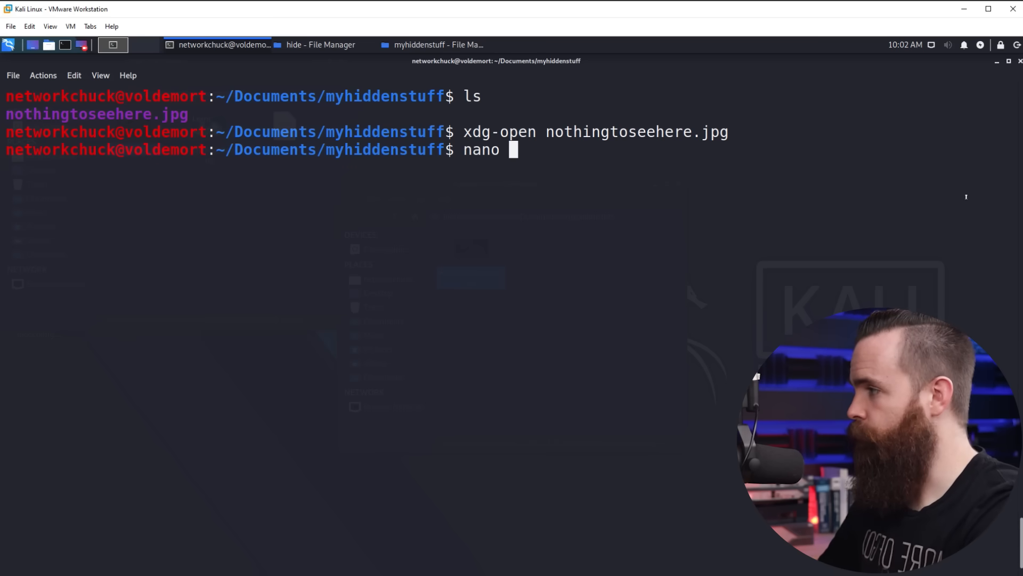
text(supersecre)
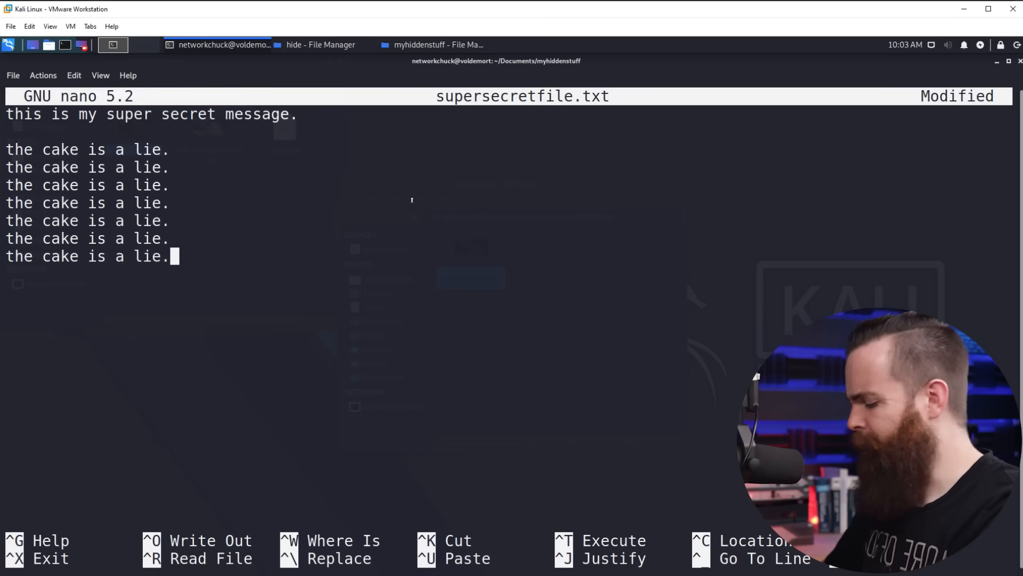
key(ctrl+x)
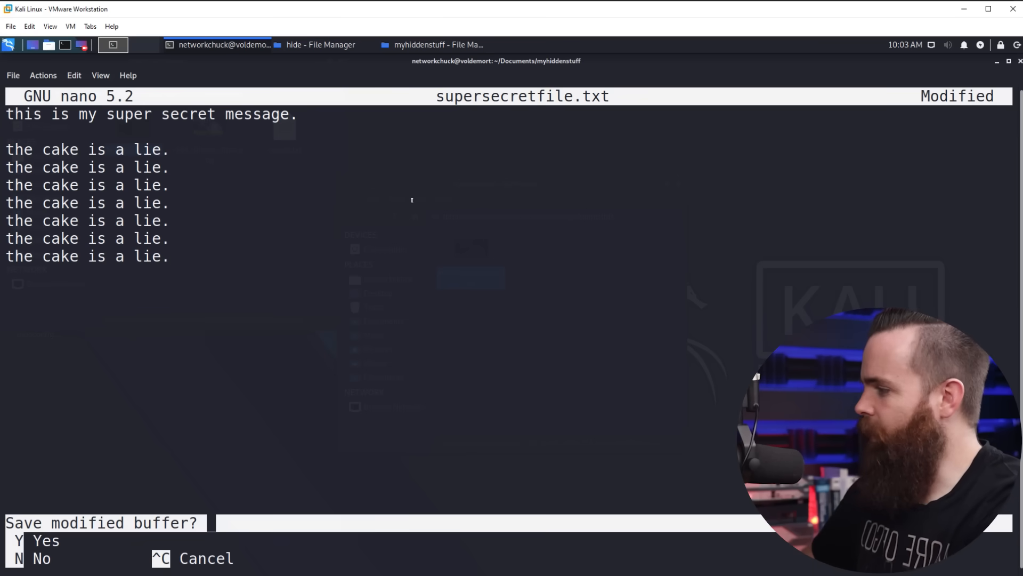
key(n)
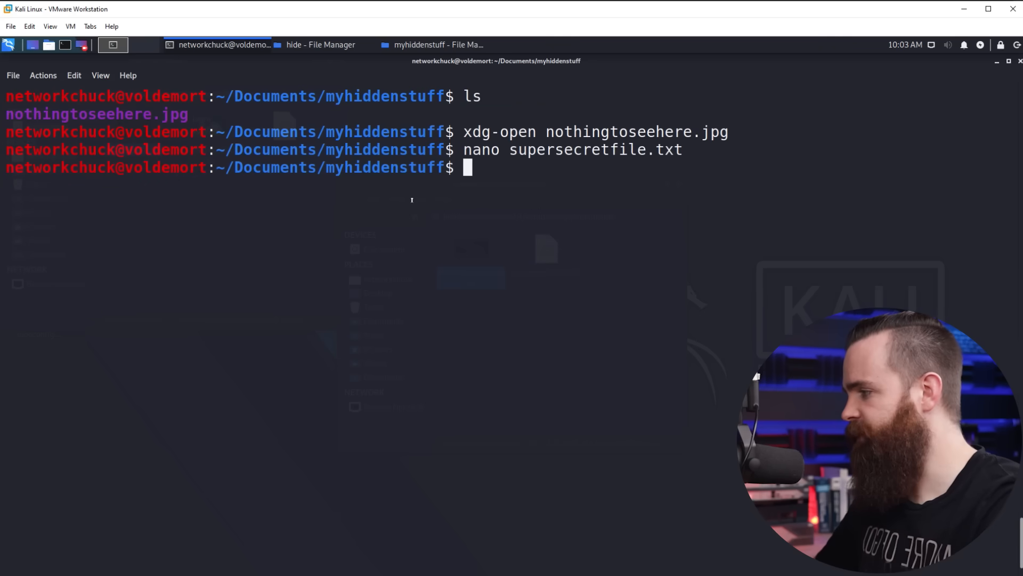
text(ls)
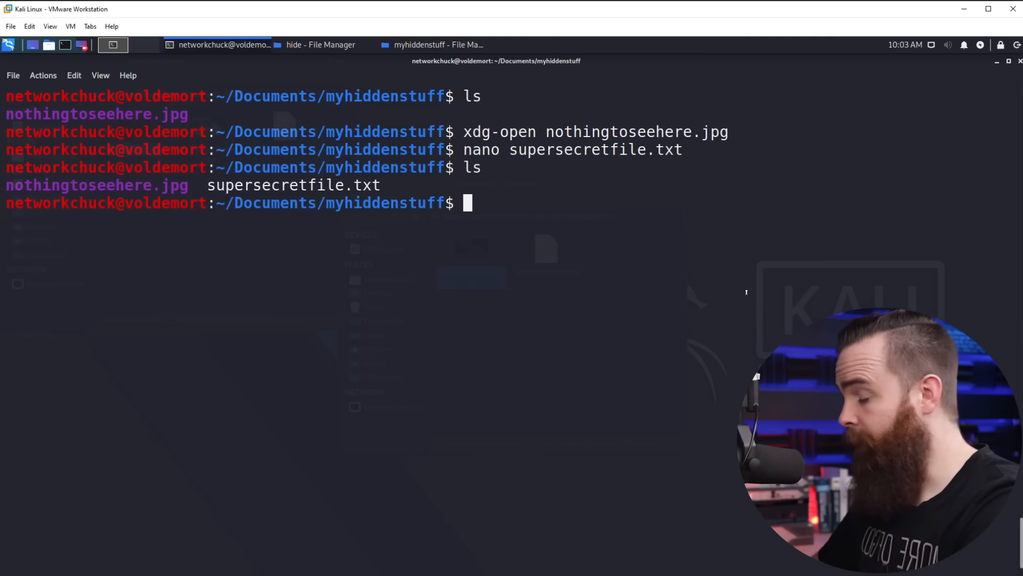
Embed supersecretfile.txt into nothingtoseehere.jpg with steghide embed -cf/-ef, then rm the original text file
text(steghide embed)
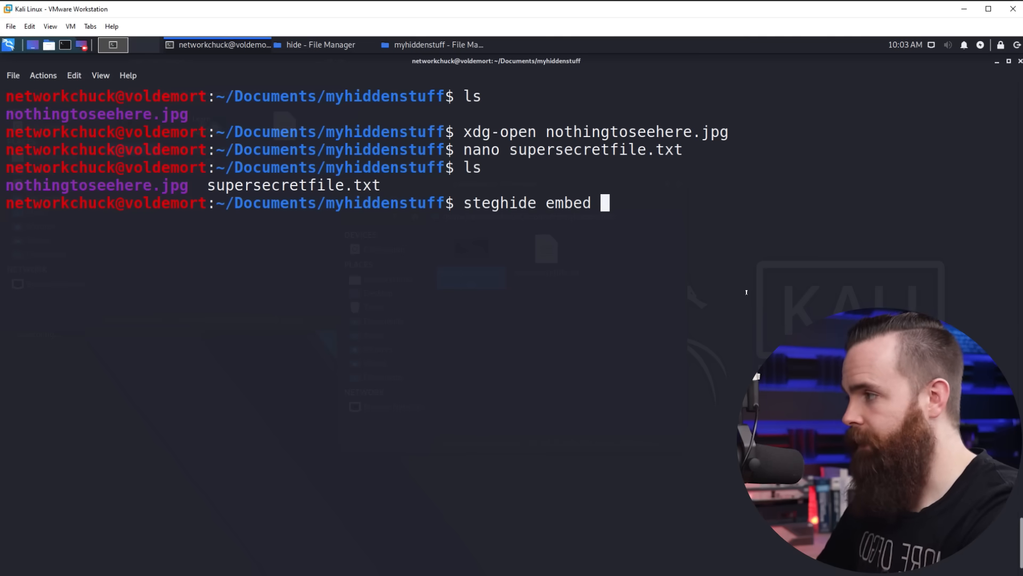
text(-cf)
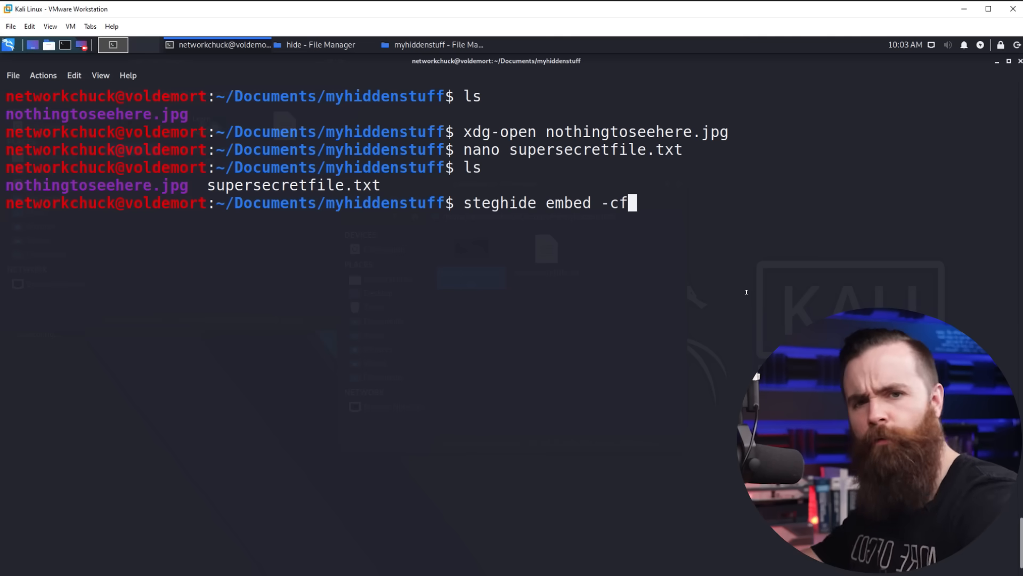
text(nothing)
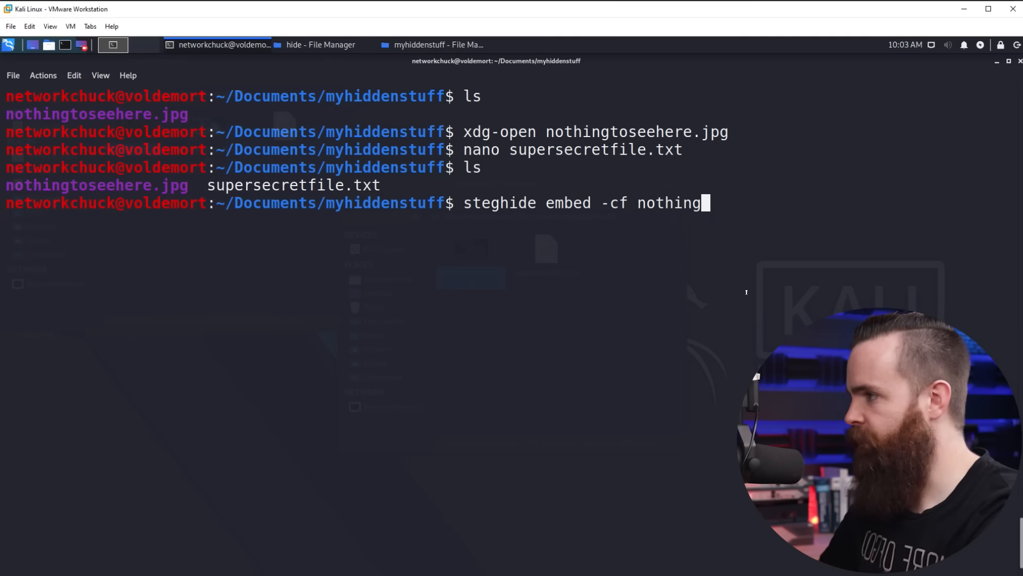
text(toseehere.jpg)
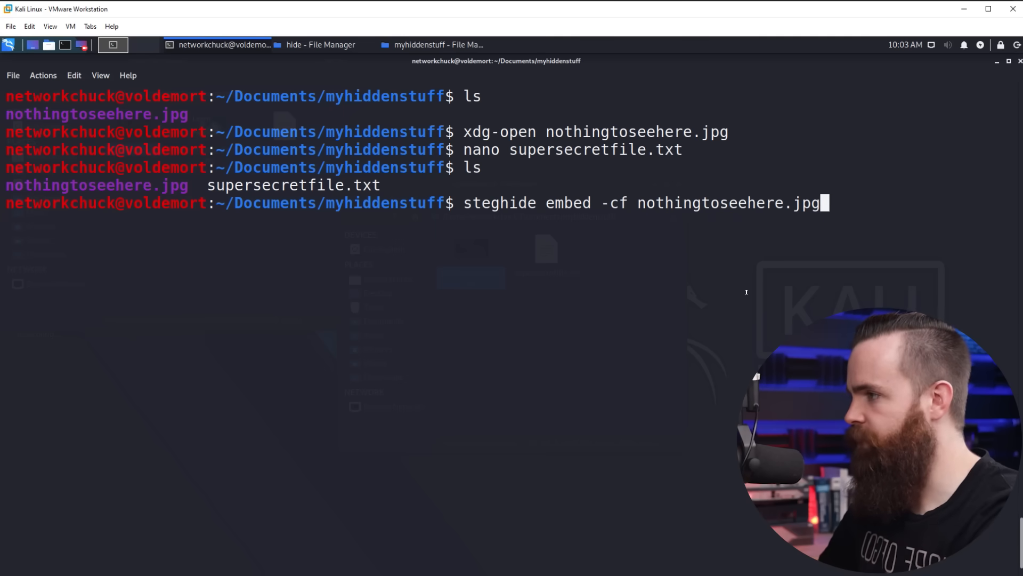
text(-ef)
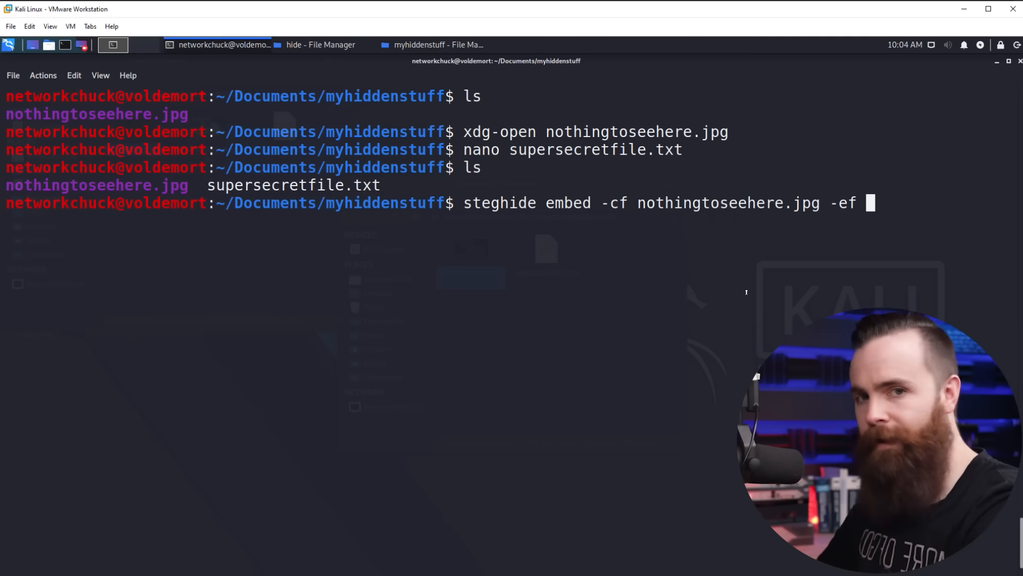
text(supre)
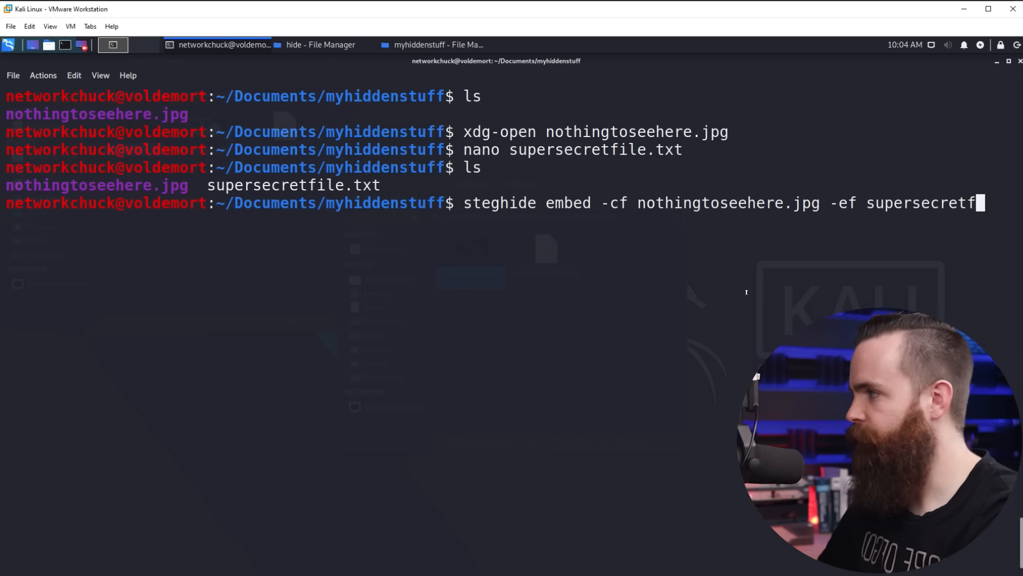
text(ile.txt)
text(ls)
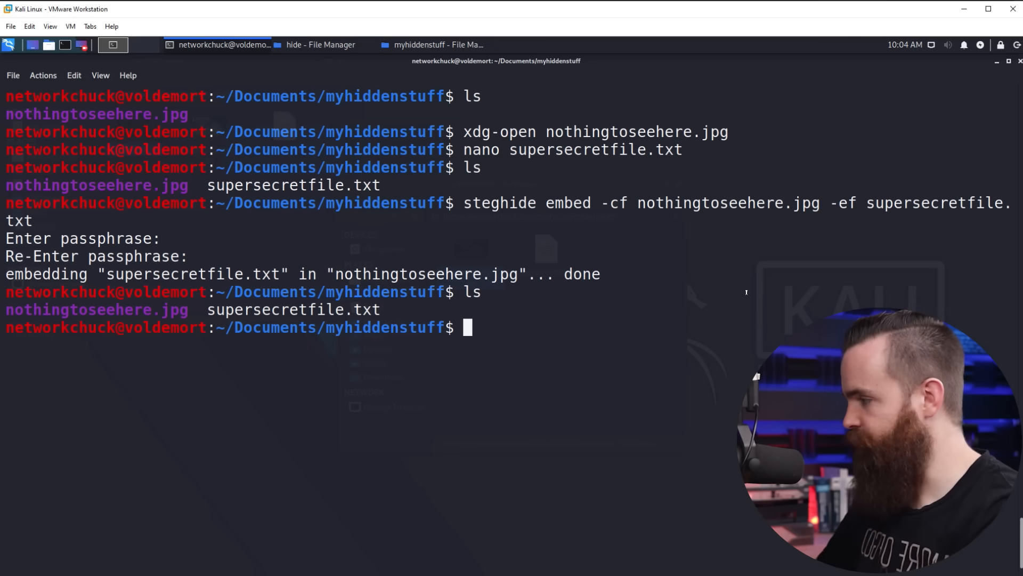
text(rm sujper)
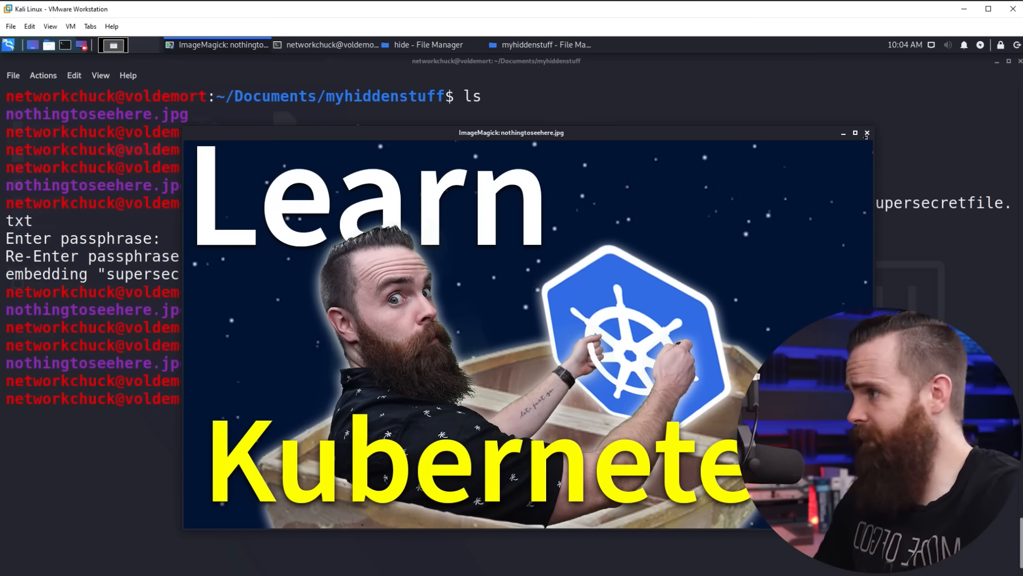
Close the image preview, run steghide extract -sf nothingtoseehere.jpg, and list the directory with ls
click(868, 133)
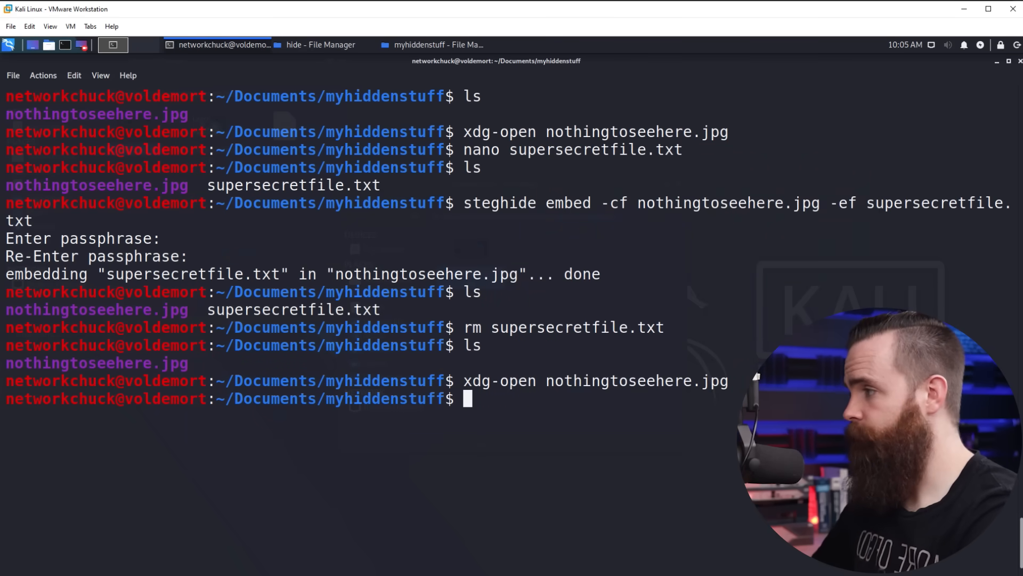
text(steghide)
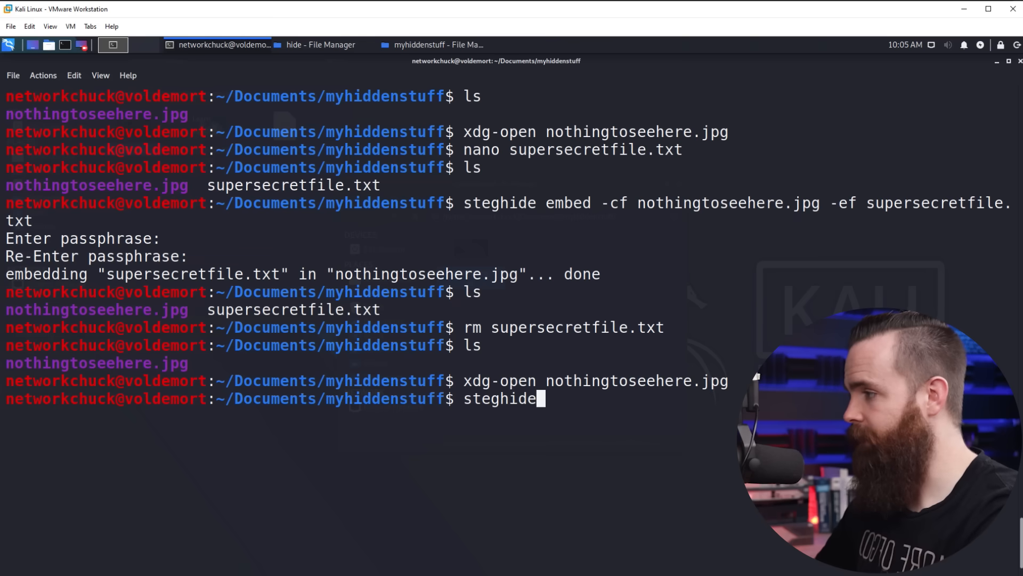
text(extract)
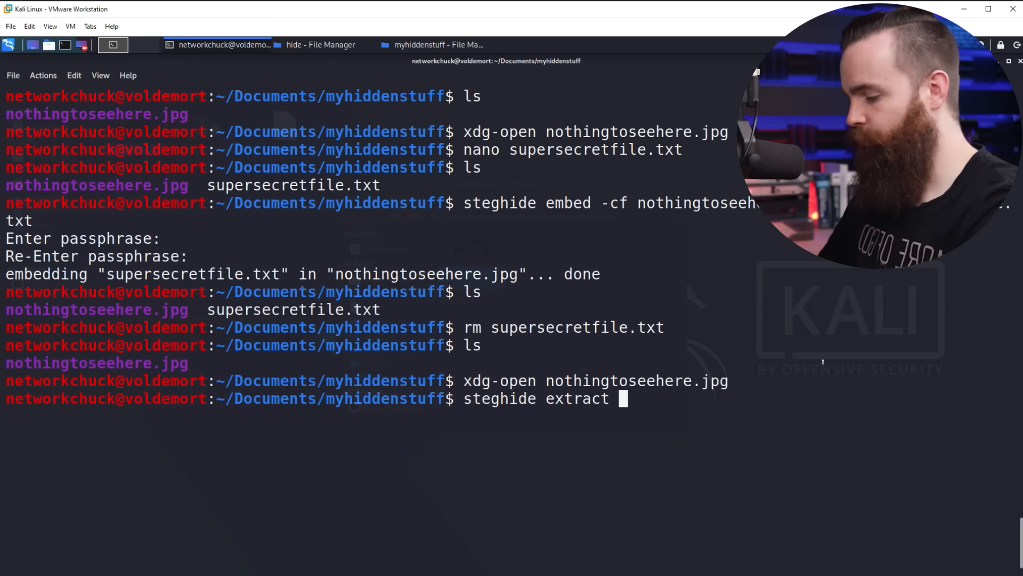
text(-sf)
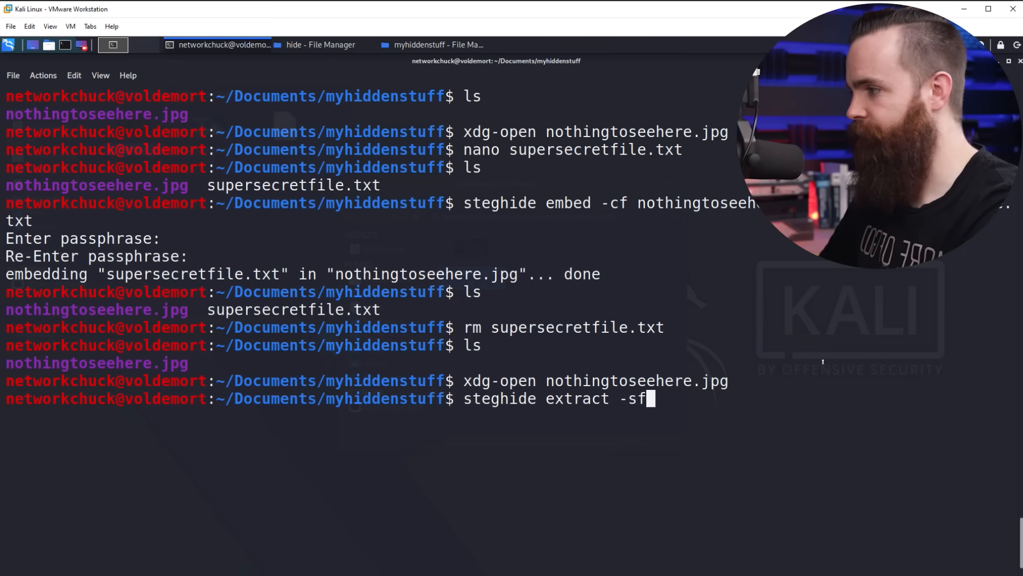
text(nothings)
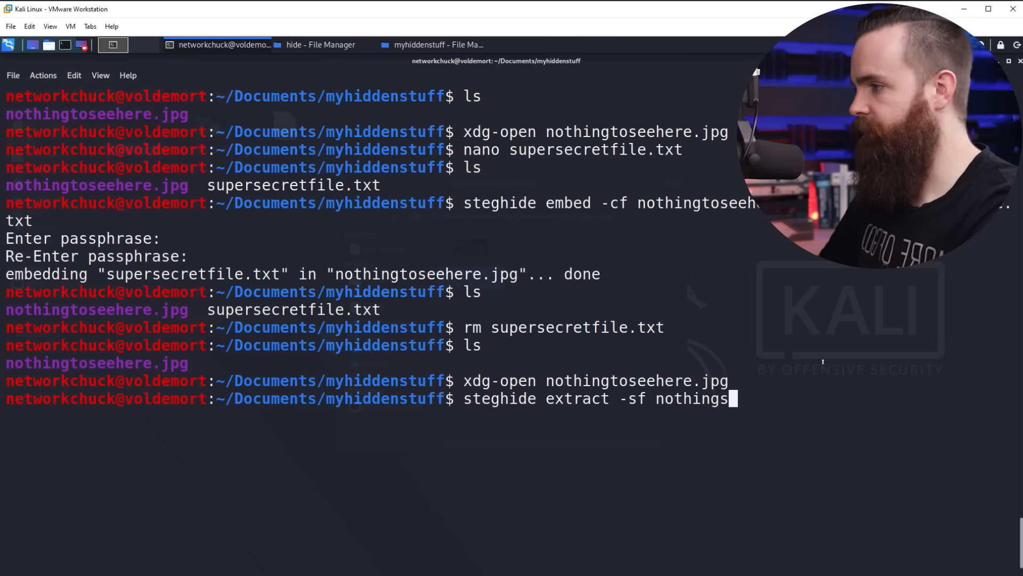
text(oseehere.jpg)
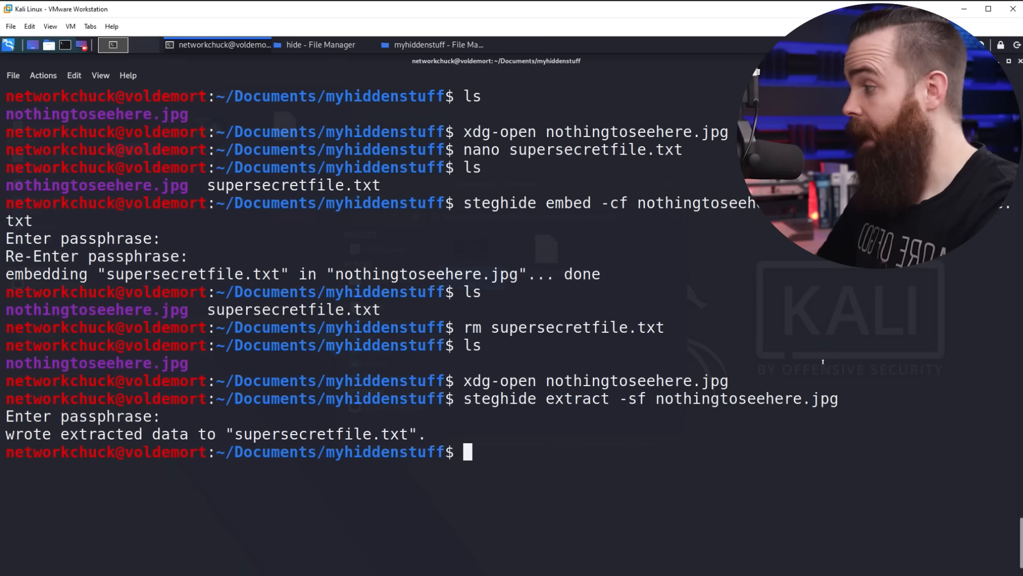
text(ls)
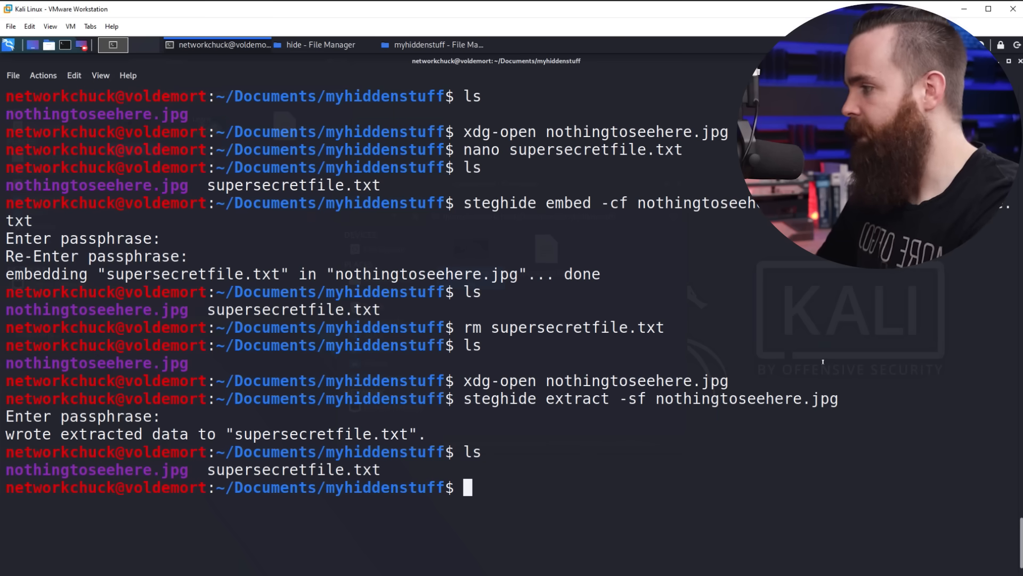
key(Return)
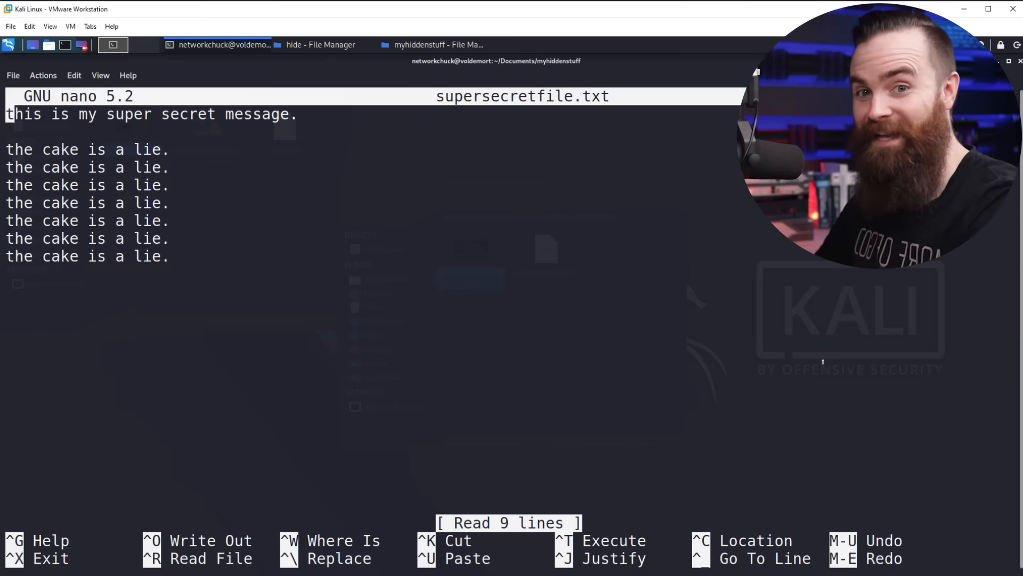